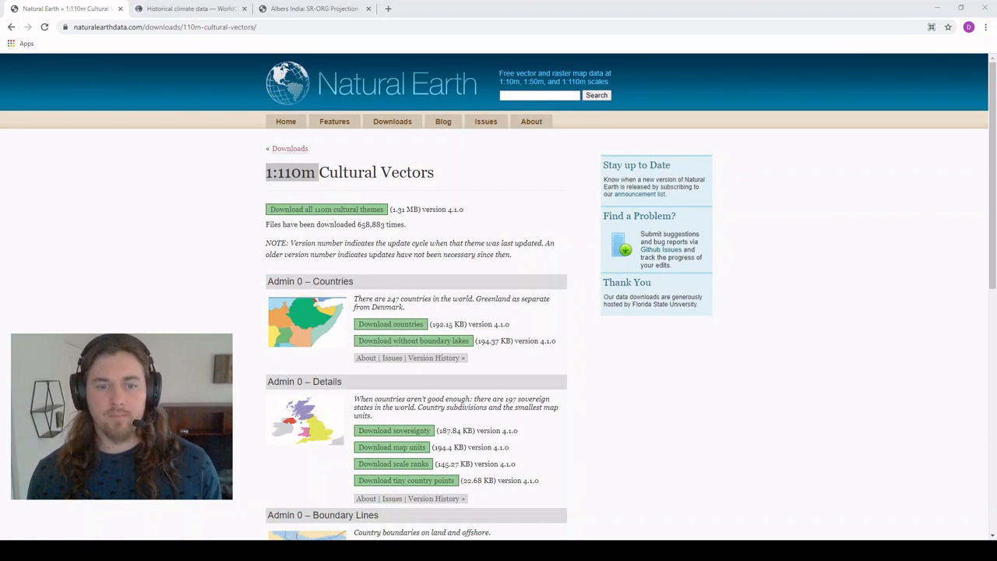
mouse_move(436, 311)
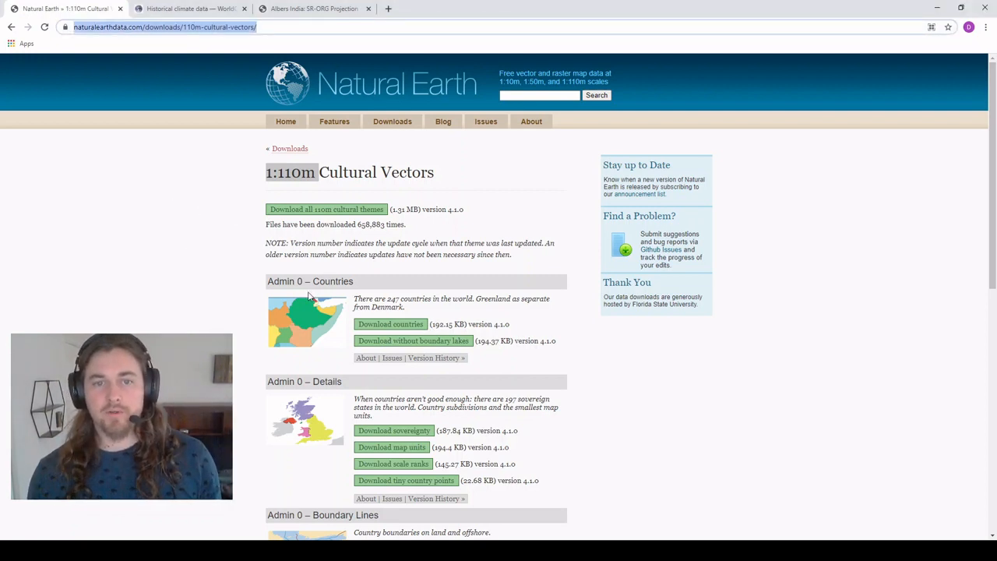
mouse_move(281, 319)
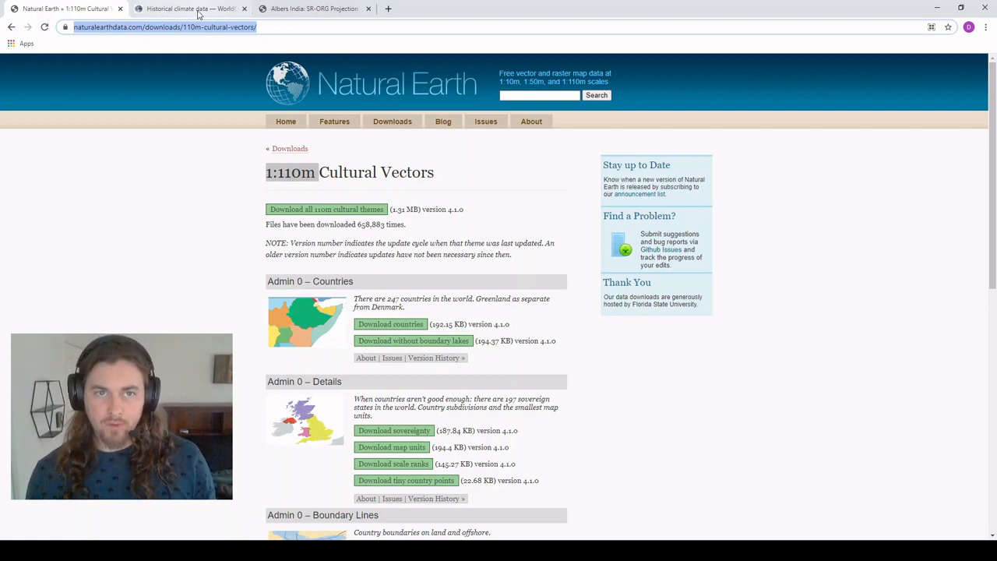
- Review the WorldClim tmin/tmax/bio download table, then go to the Albers India SR-ORG page
click(187, 8)
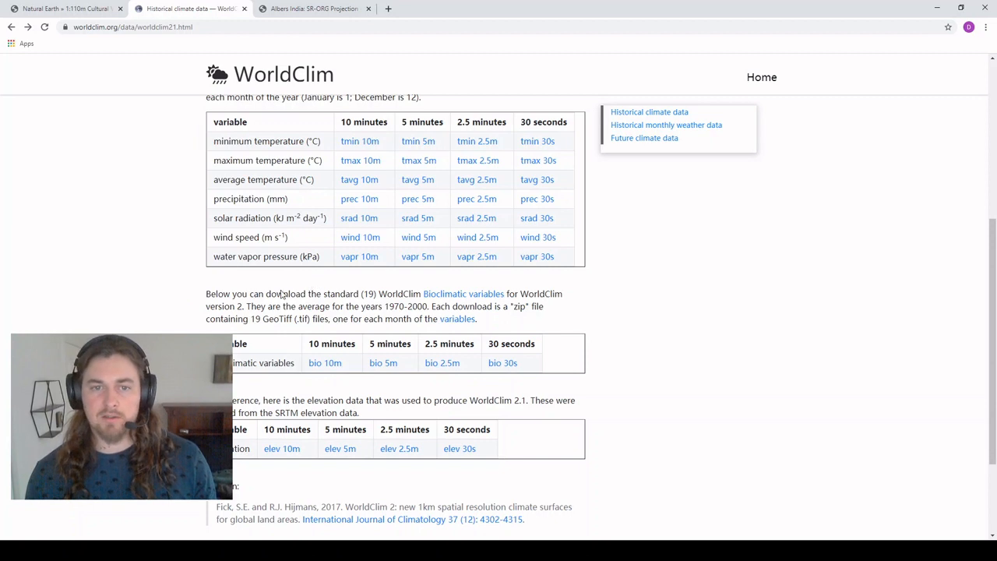
mouse_move(294, 122)
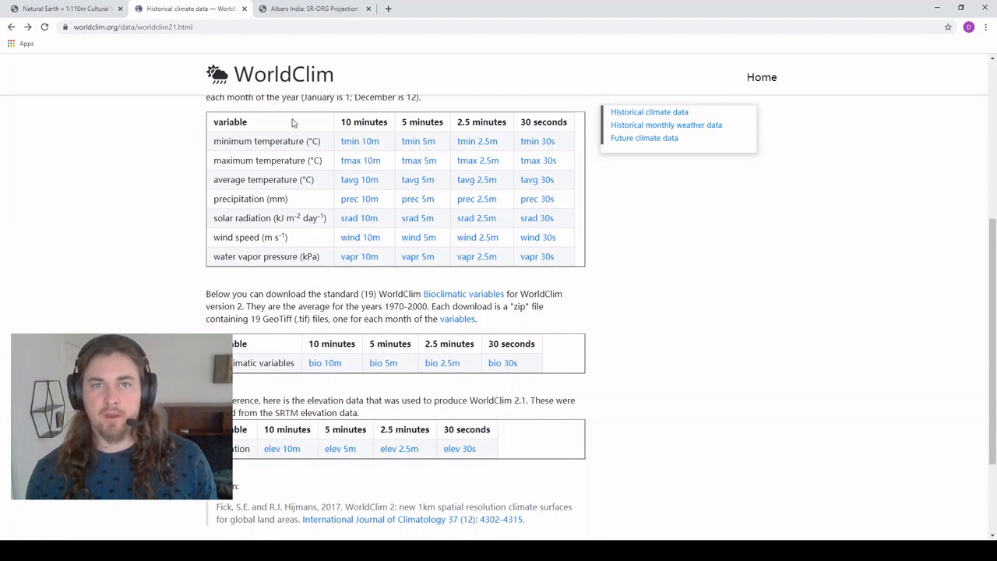
click(314, 9)
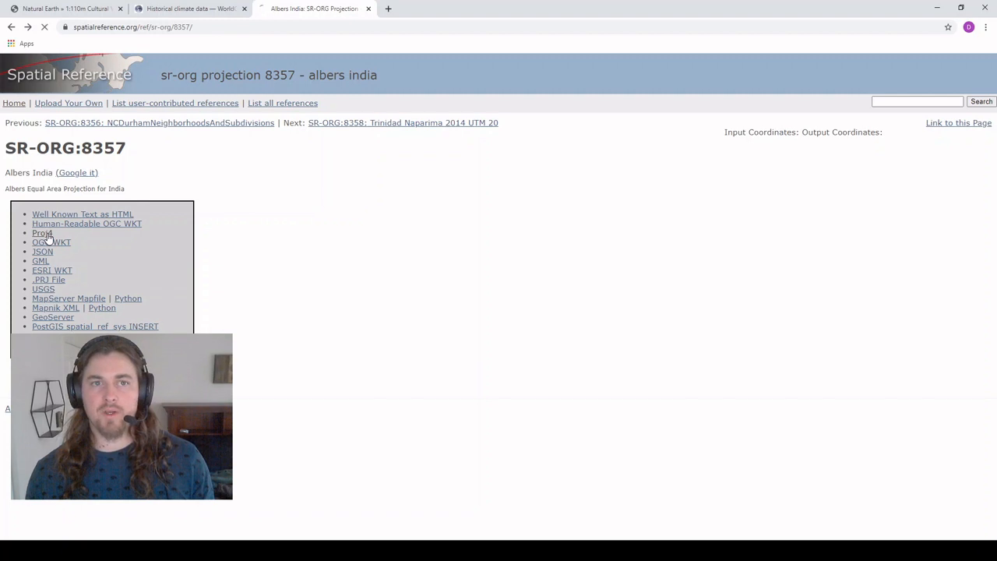
- Display the Proj4 definition string for SR-ORG:8357 Albers India
click(42, 233)
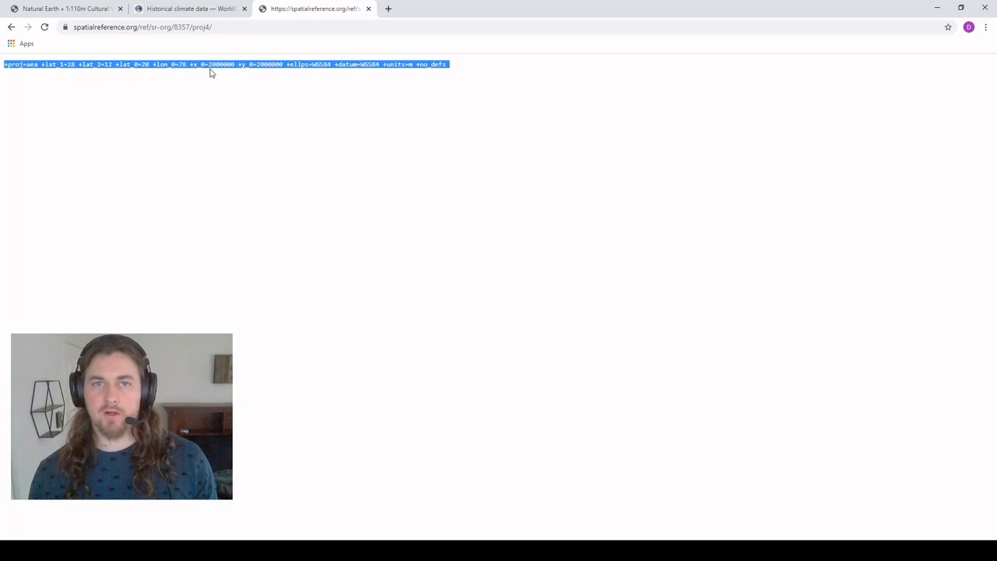
mouse_move(305, 425)
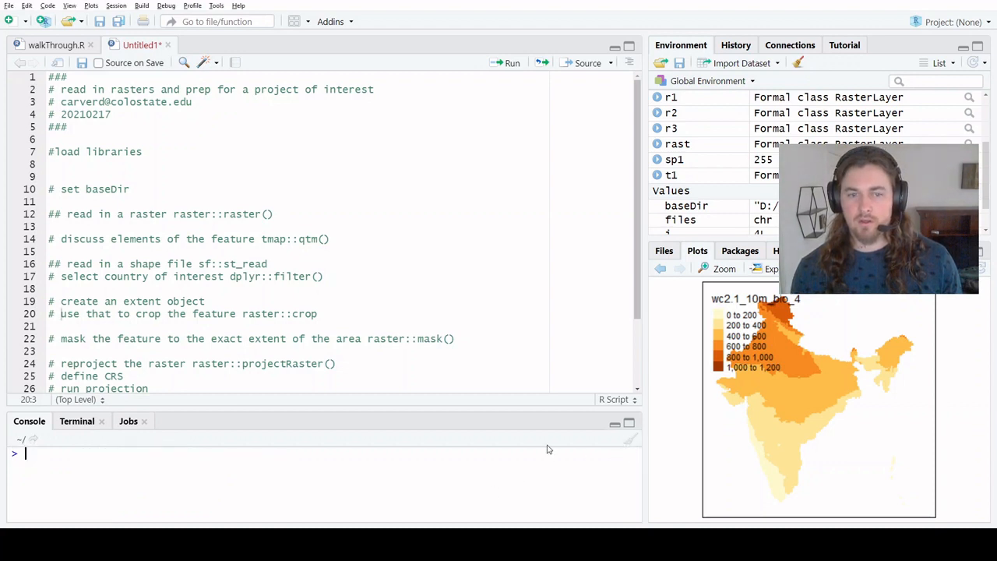
- Clear all objects from the Environment pane with the broom, confirming Yes
click(798, 63)
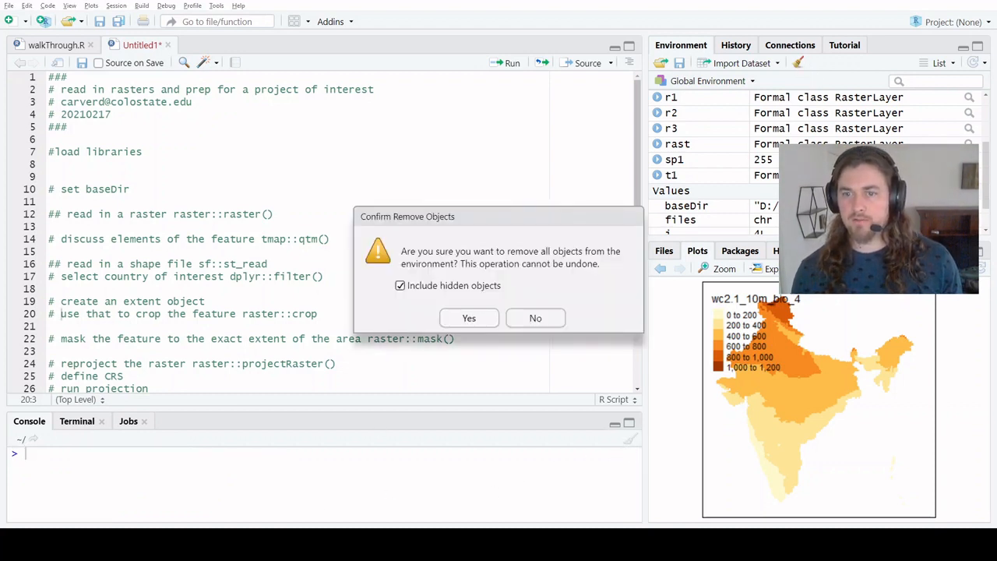
click(468, 317)
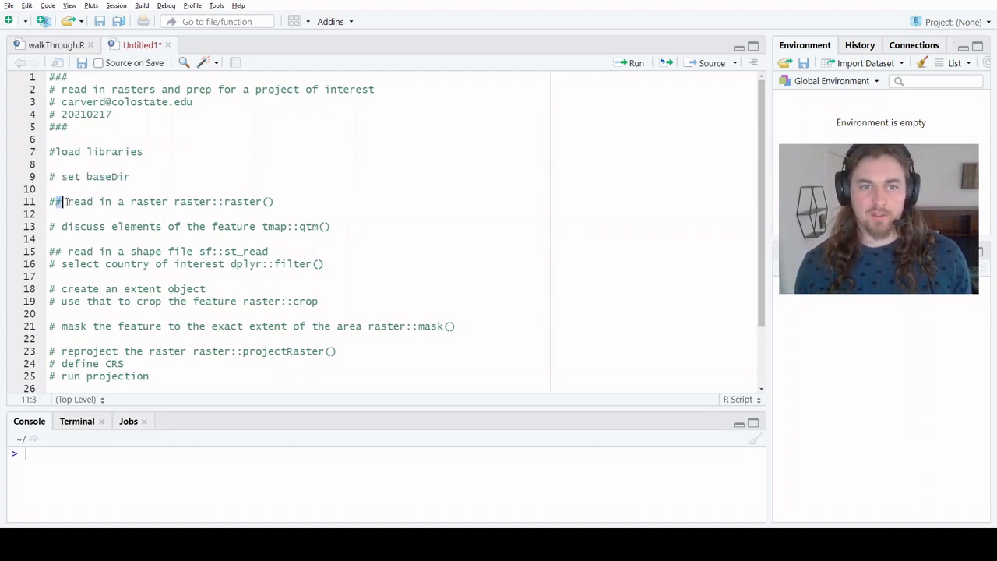
- Add a '## processing rasters' heading above the crop comment and blank lines before '#create the function'
drag(62, 201, 50, 238)
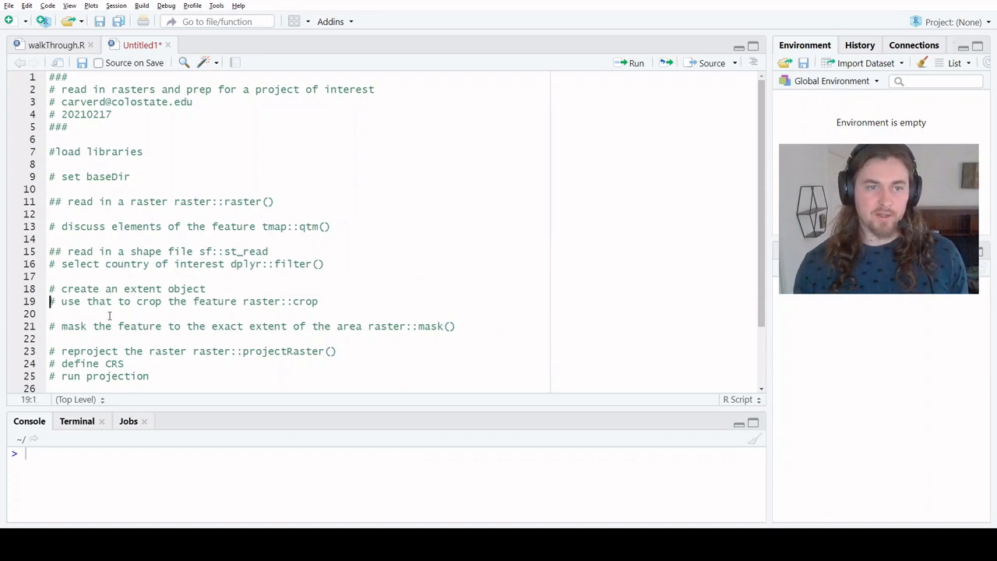
text(##)
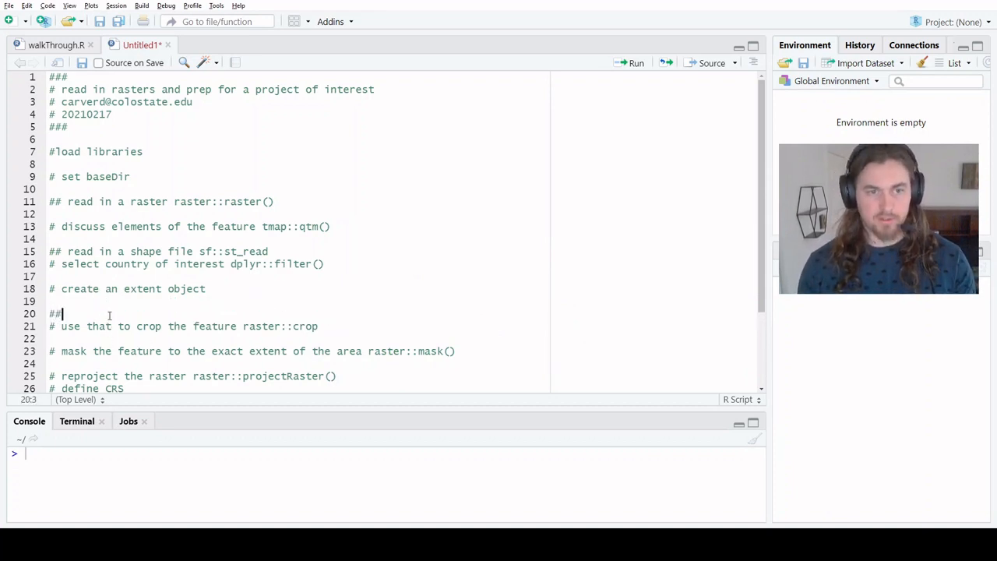
text(processing ra)
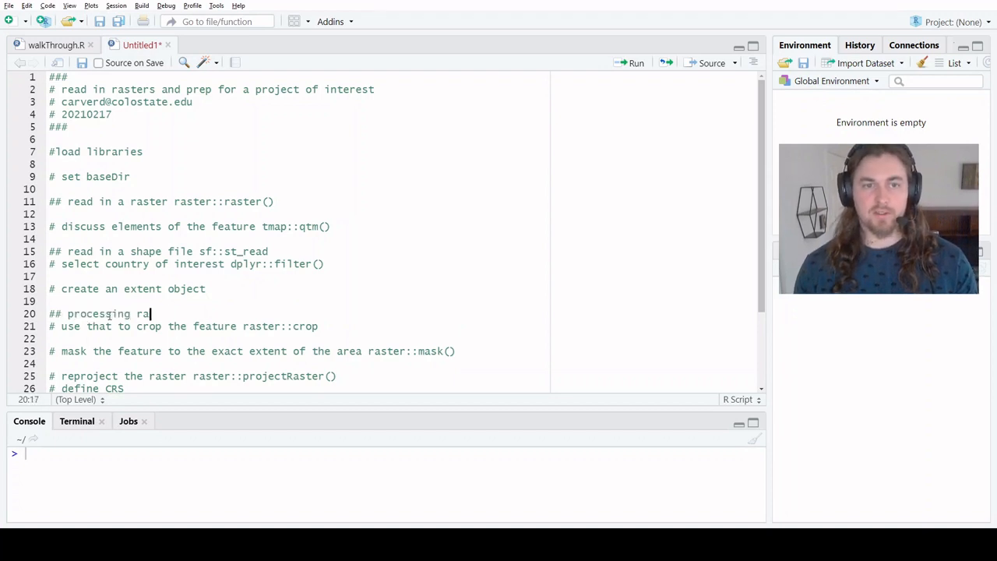
text(sters)
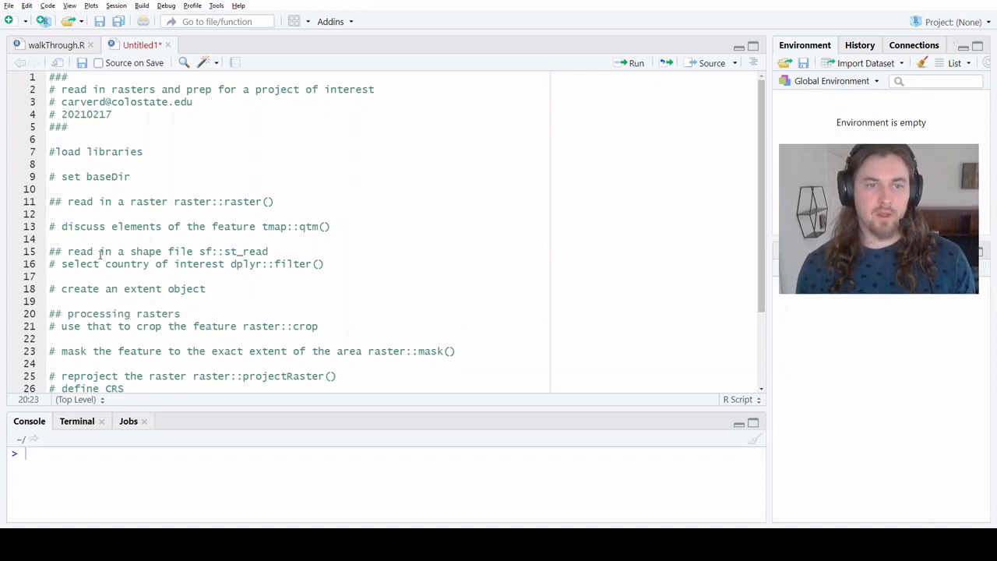
scroll(down, 3)
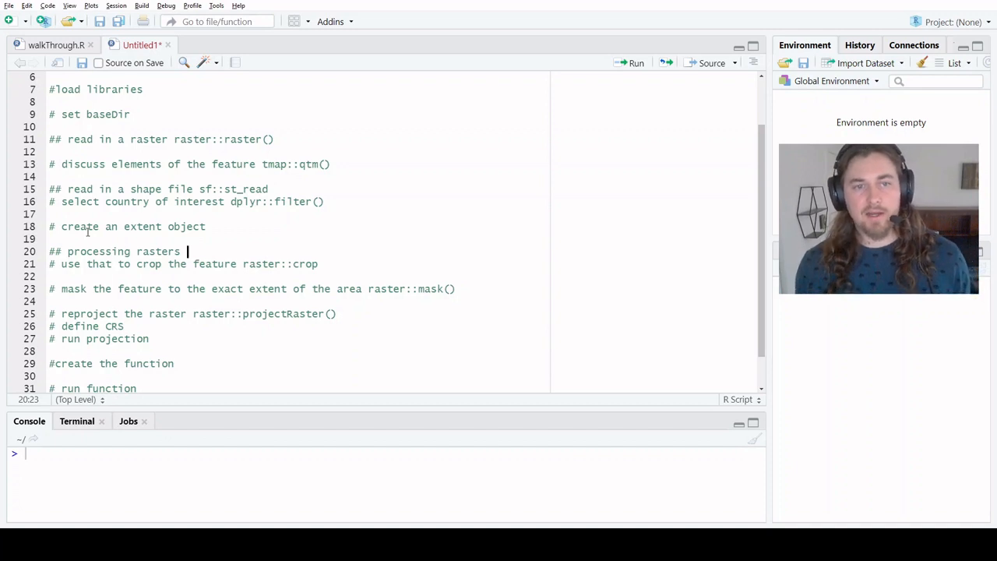
click(50, 301)
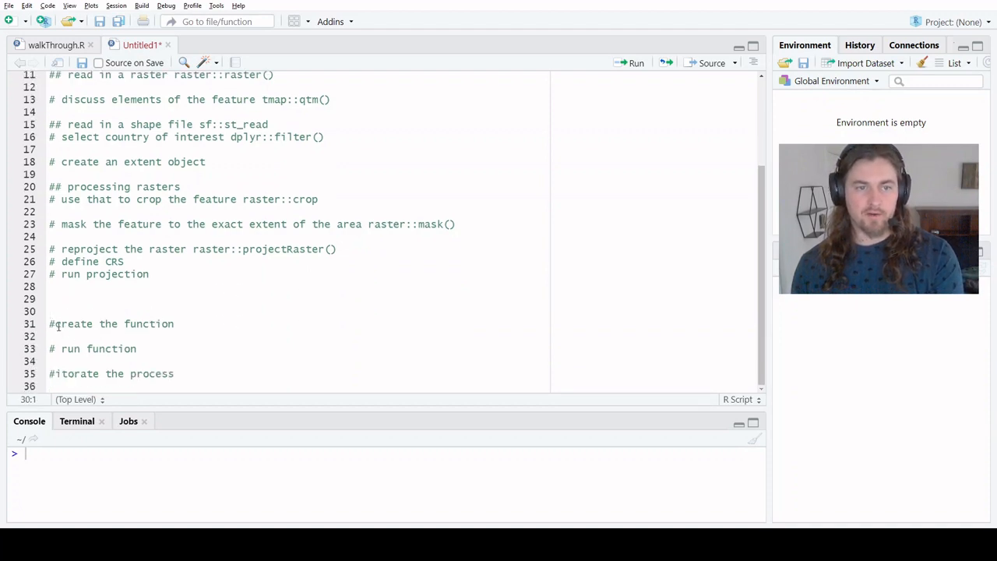
text(###)
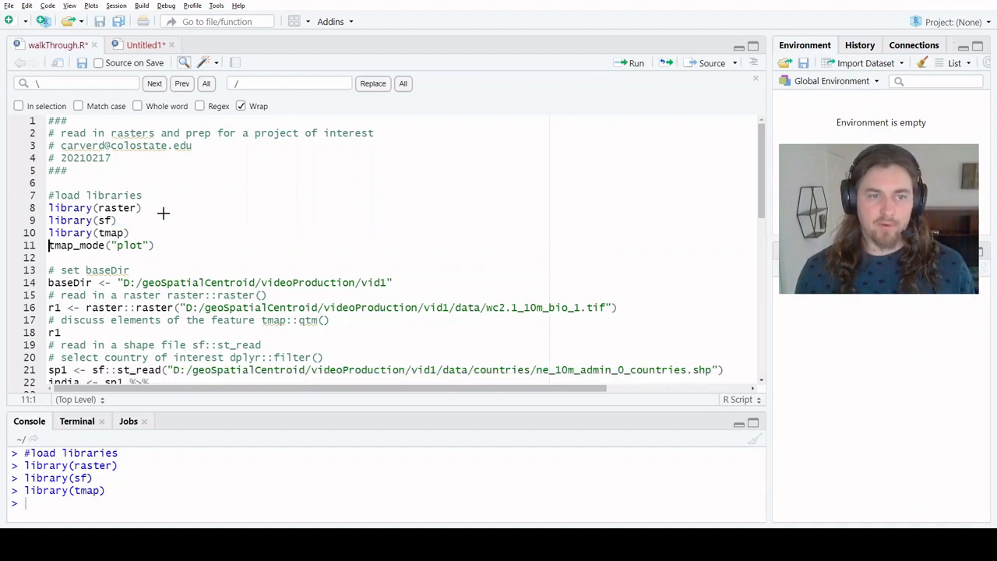
- Add library(dplyr) to the walkThrough script using autocomplete and run it
text(1)
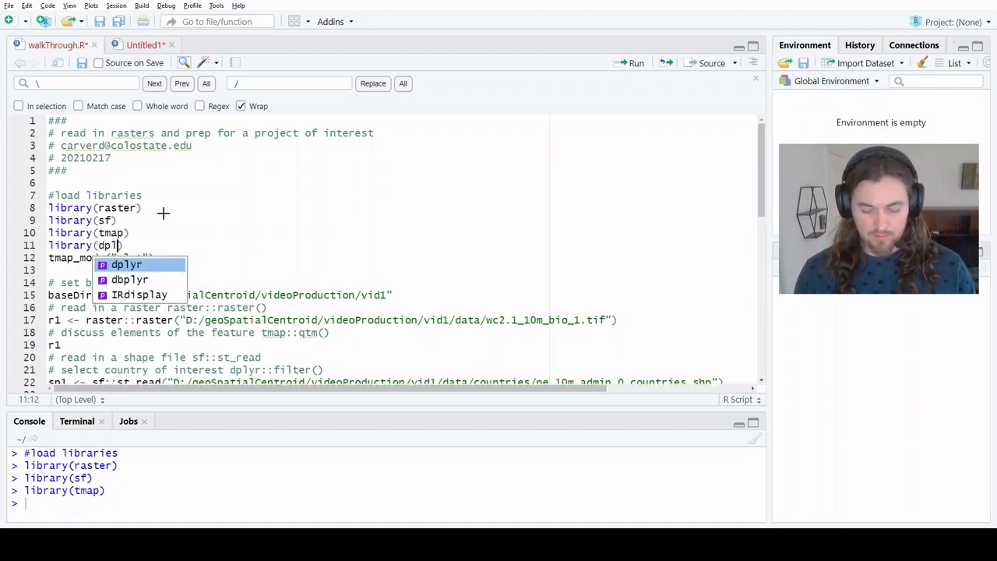
key(Enter)
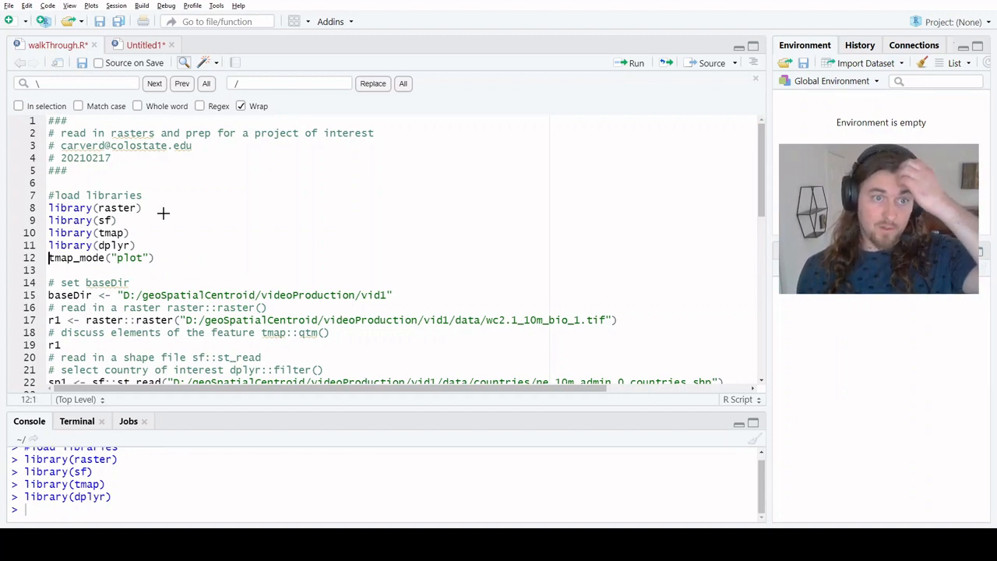
text(tmap::)
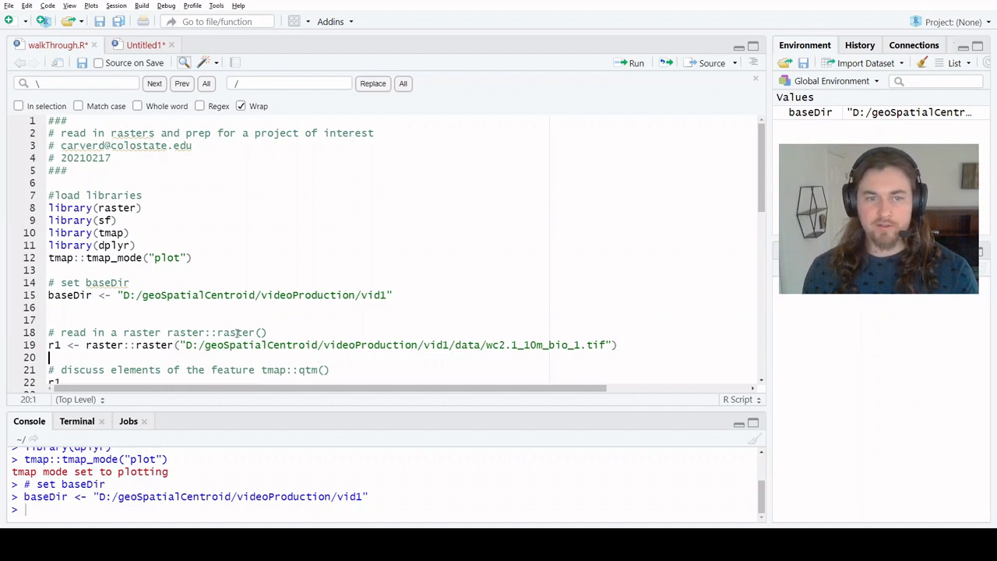
- Wrap the line 19 bio_1 raster path in paste0(baseDir, ...) and run it to load r1
scroll(down, 3)
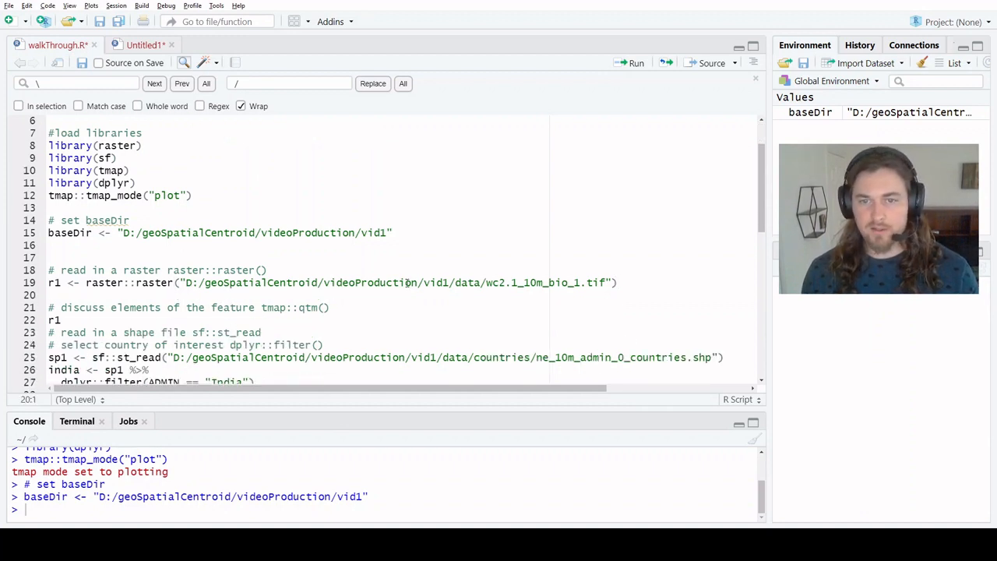
click(436, 232)
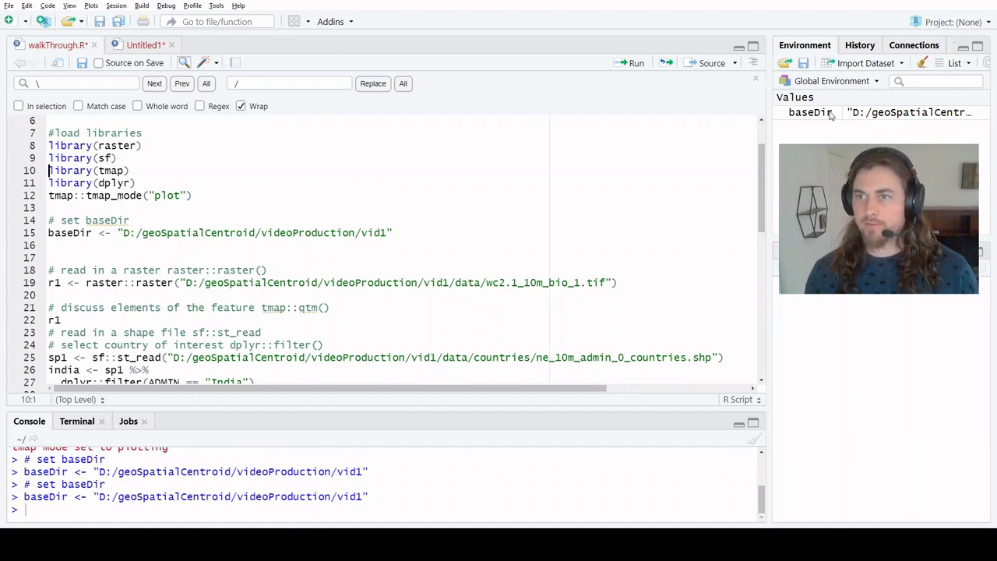
mouse_move(192, 242)
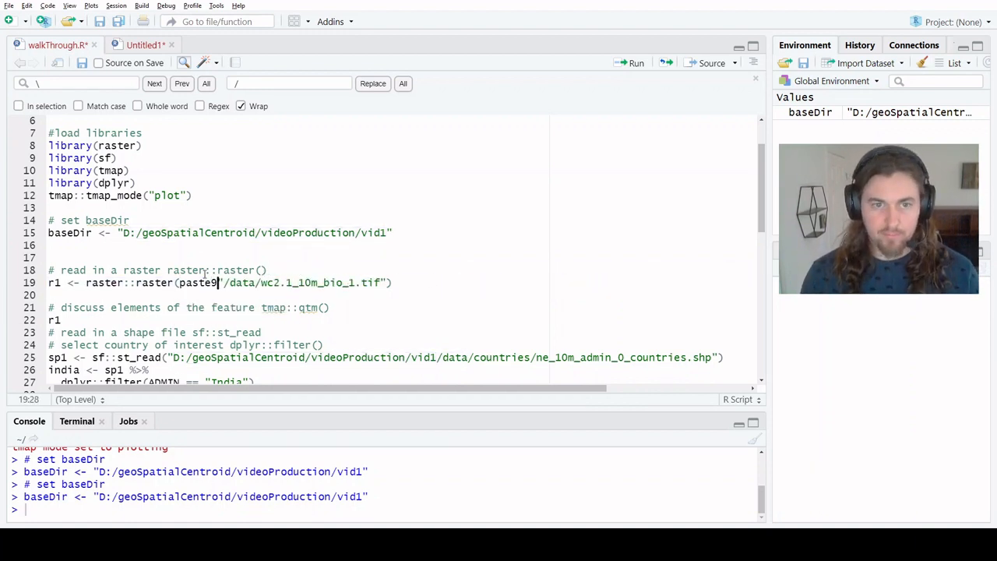
text(0()
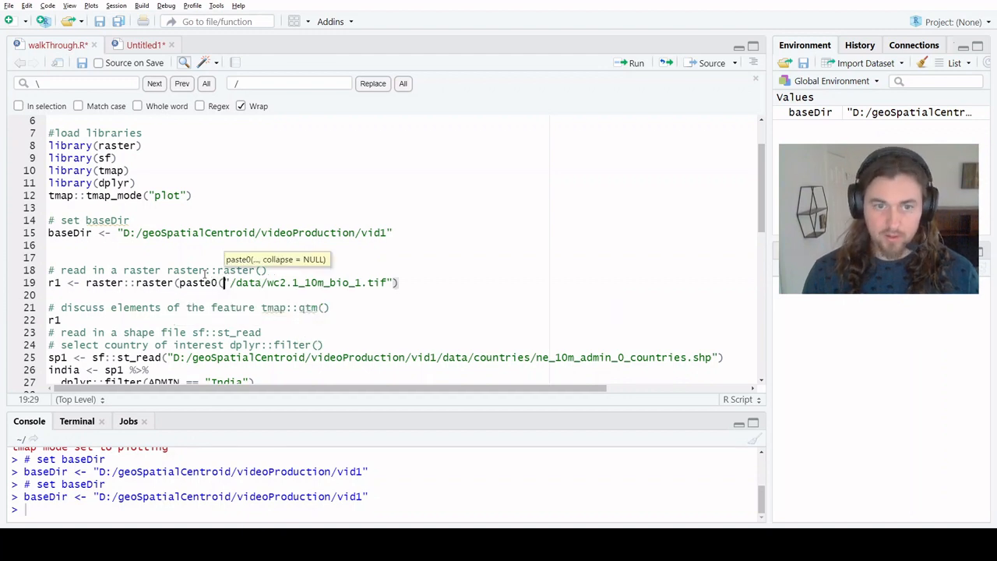
text(baseDir,)
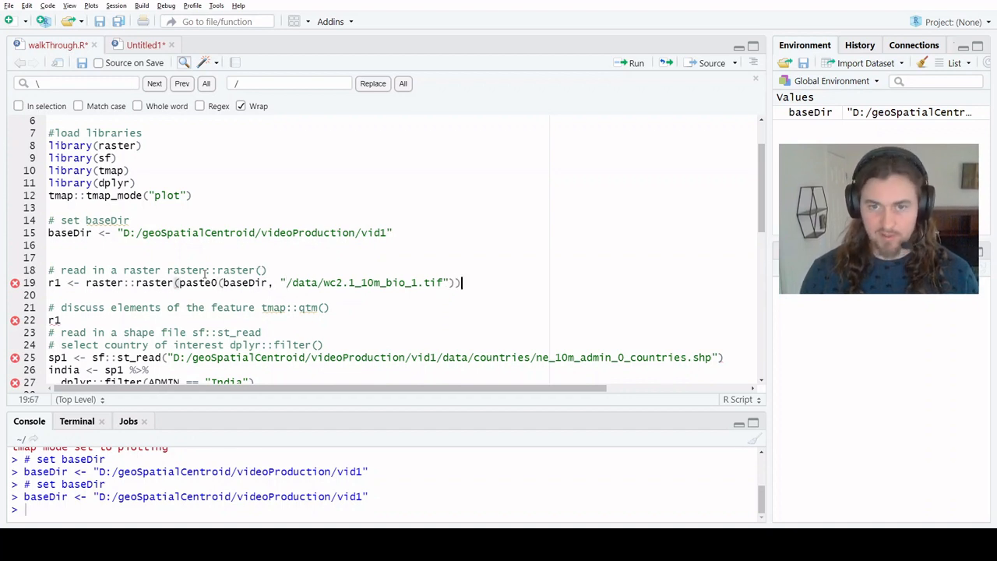
click(636, 63)
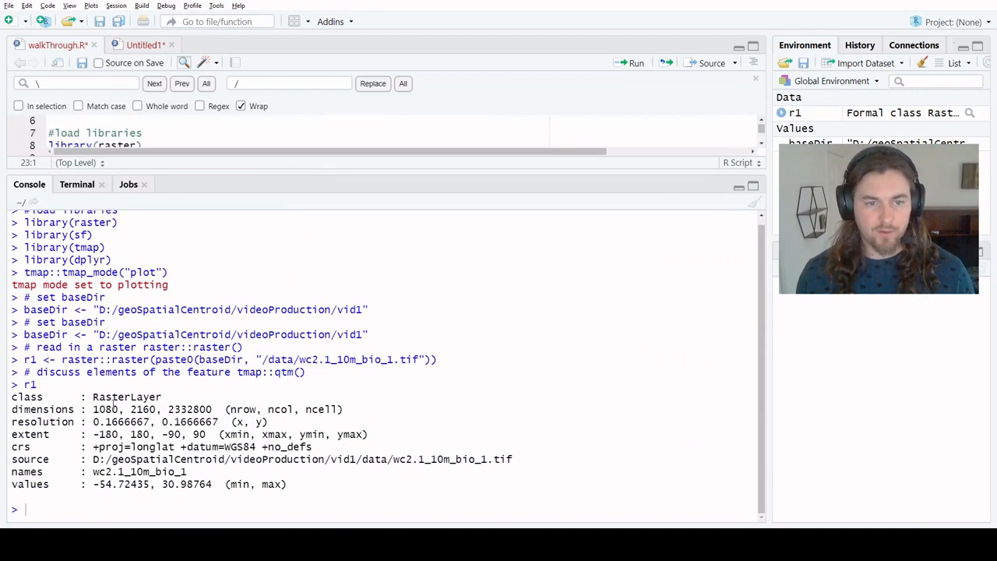
- Map r1 in the console with tmap::qtm(r1)
drag(111, 396, 295, 409)
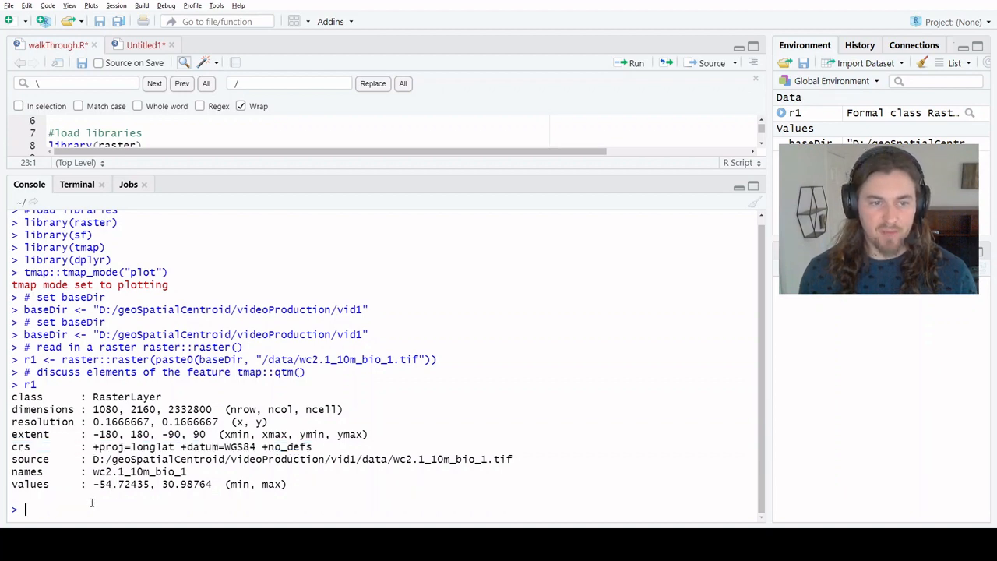
text(qtm)
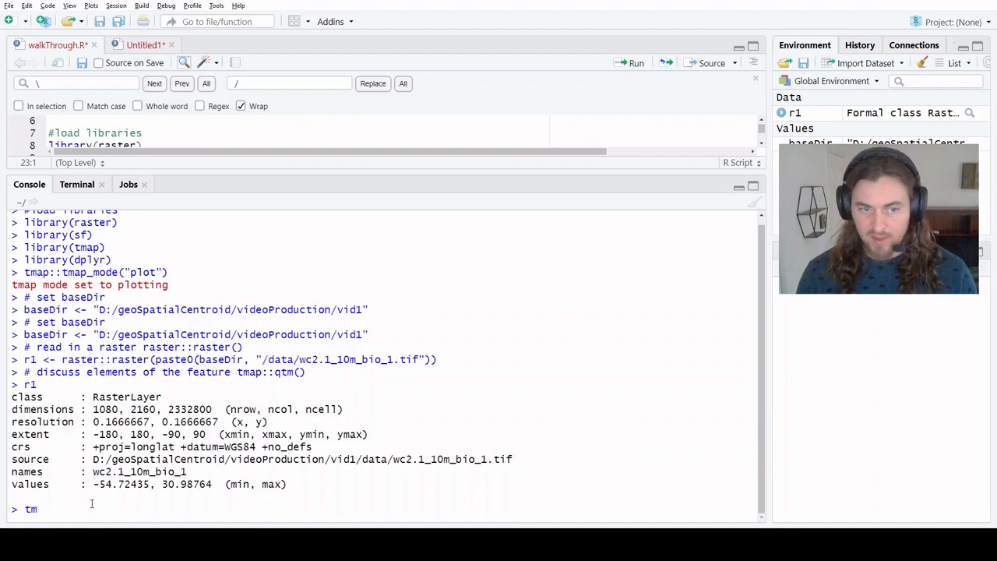
text(map::qtm)
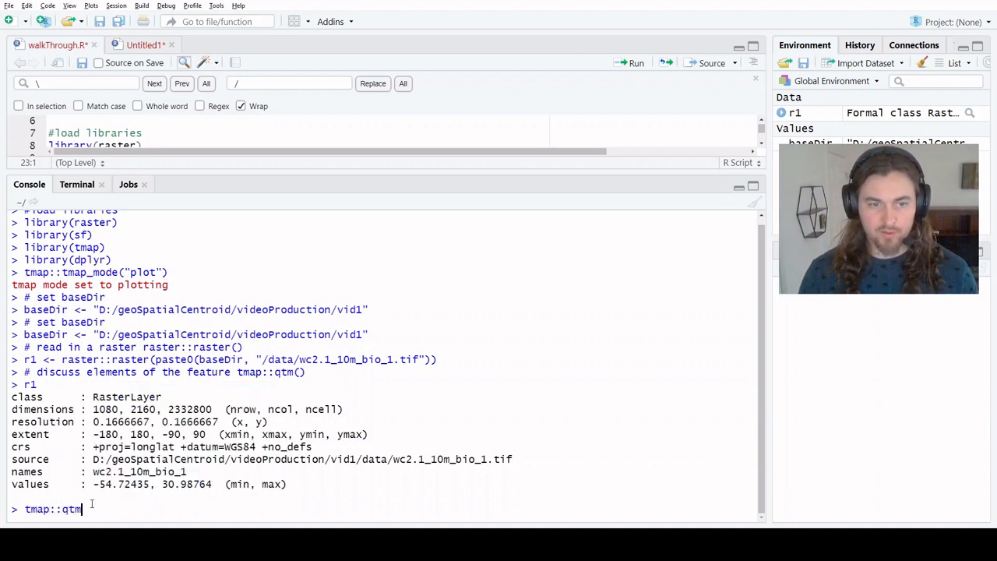
text(()
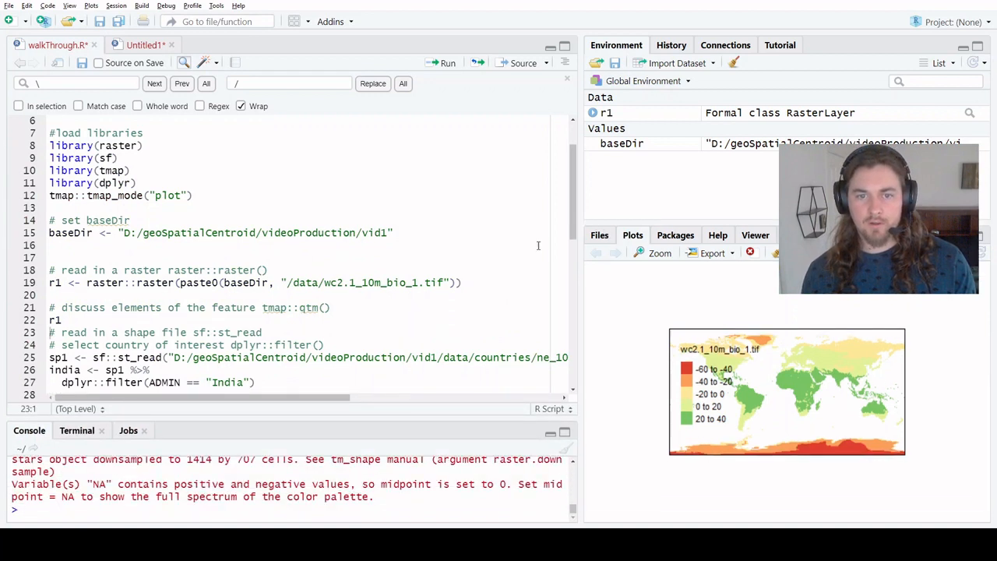
scroll(down, 3)
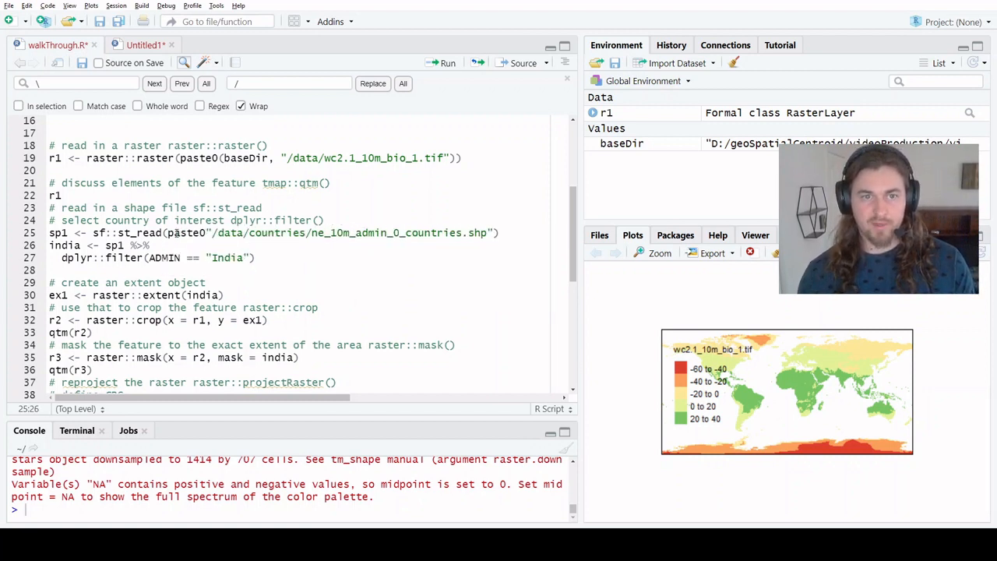
- Prefix the countries shapefile path with baseDir, read it into sp1, and check the 255 features
text(bas)
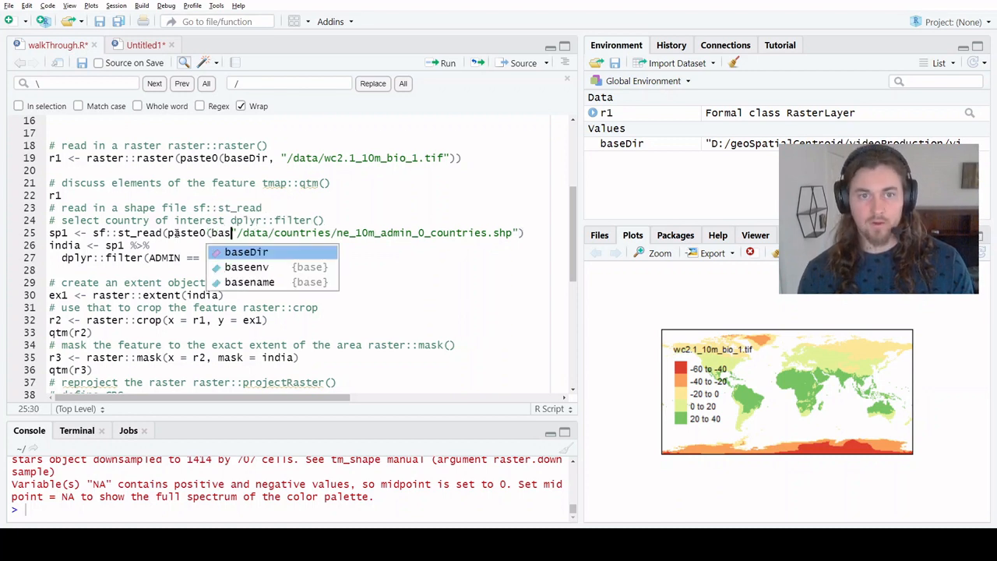
click(246, 251)
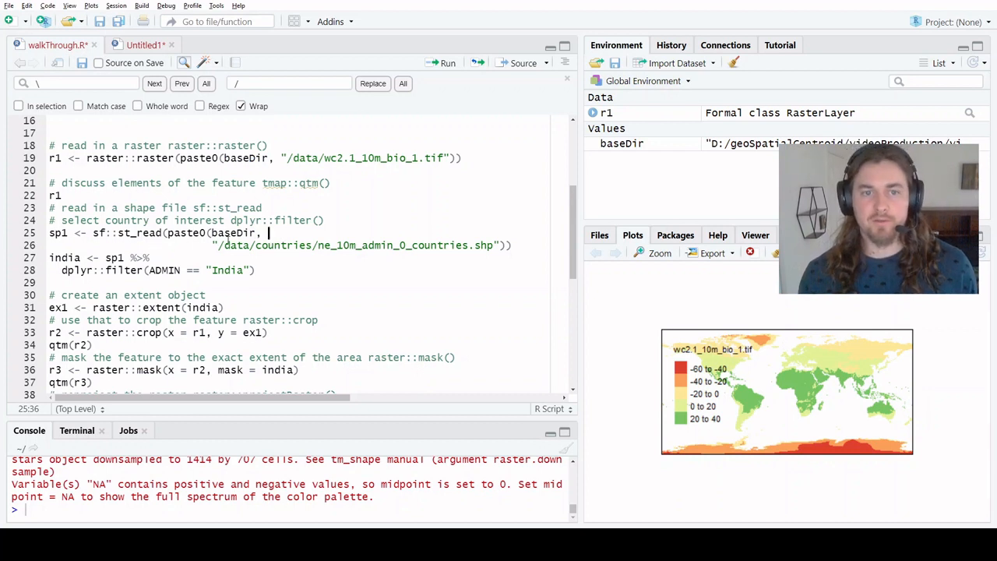
double_click(233, 232)
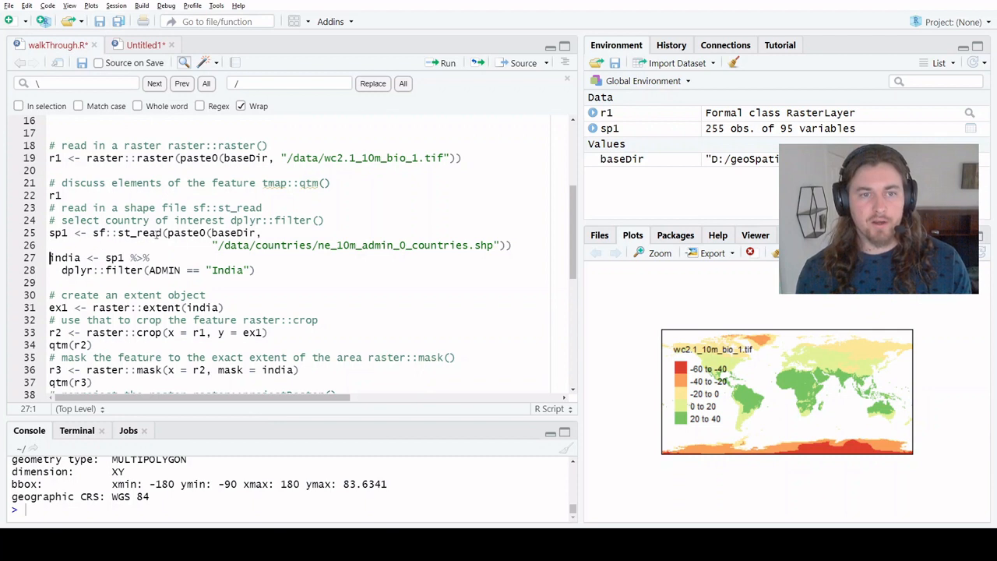
double_click(405, 245)
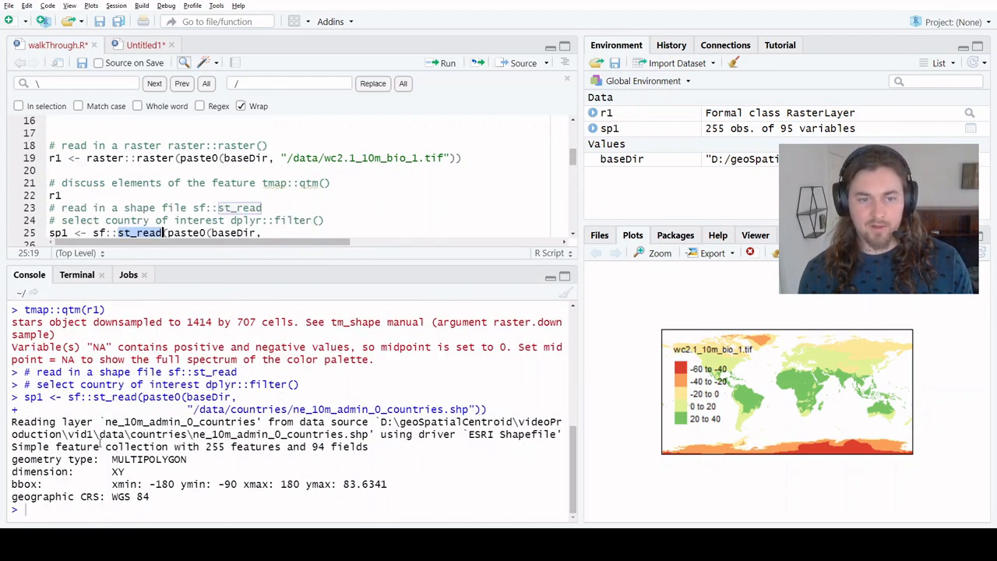
drag(85, 446, 297, 447)
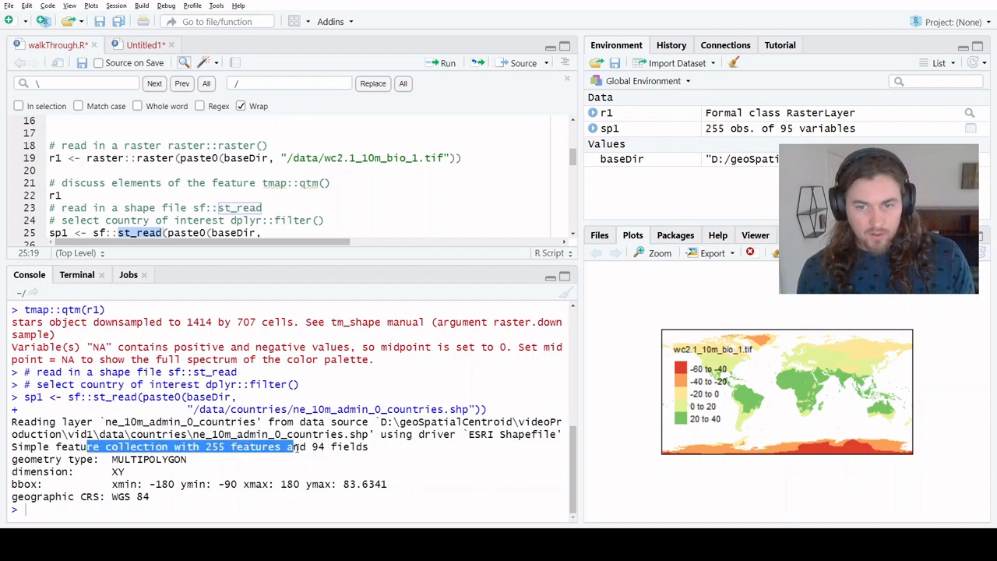
double_click(213, 446)
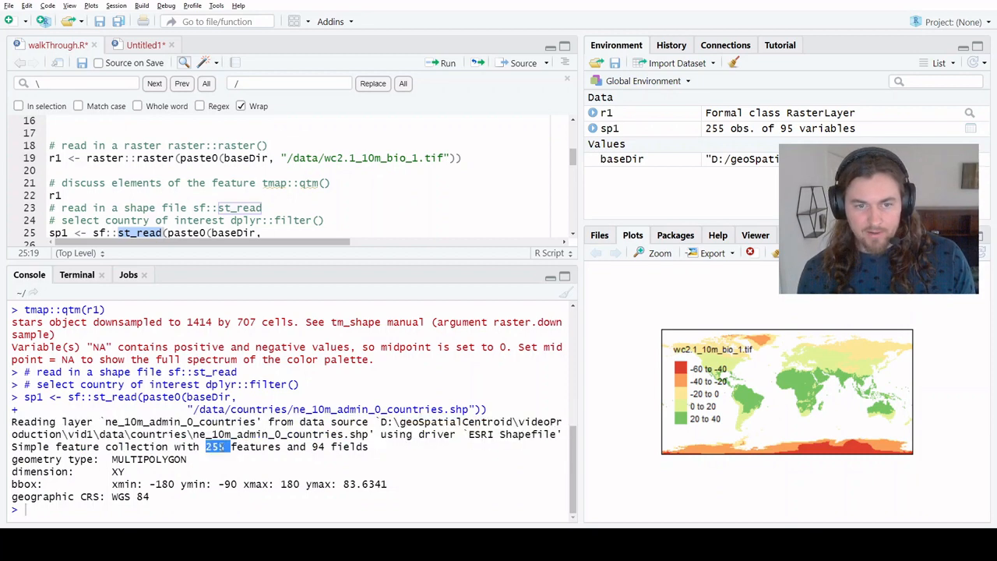
double_click(349, 447)
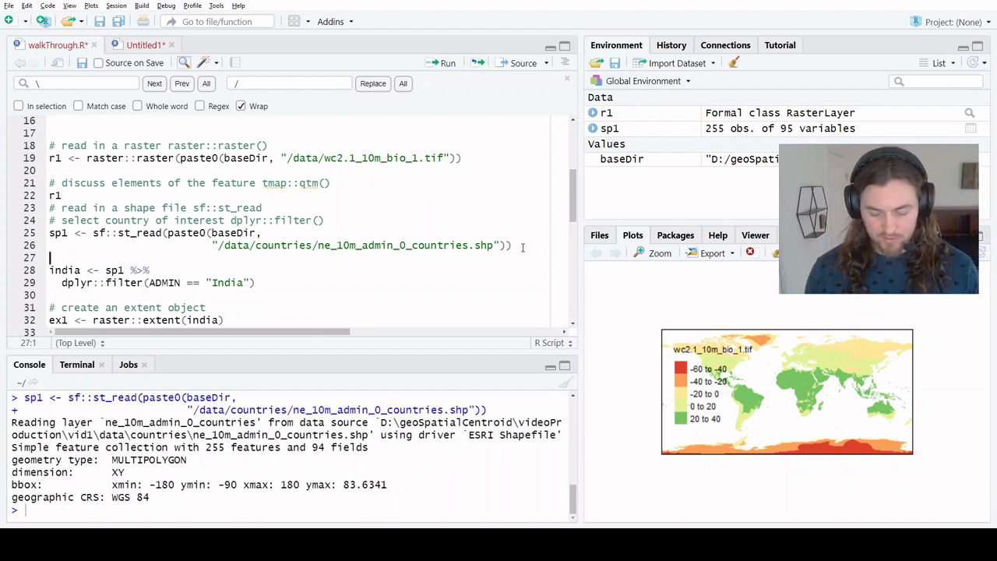
- Open View(sp1) and filter the ADMIN column with 'indi' to find India
text(View()
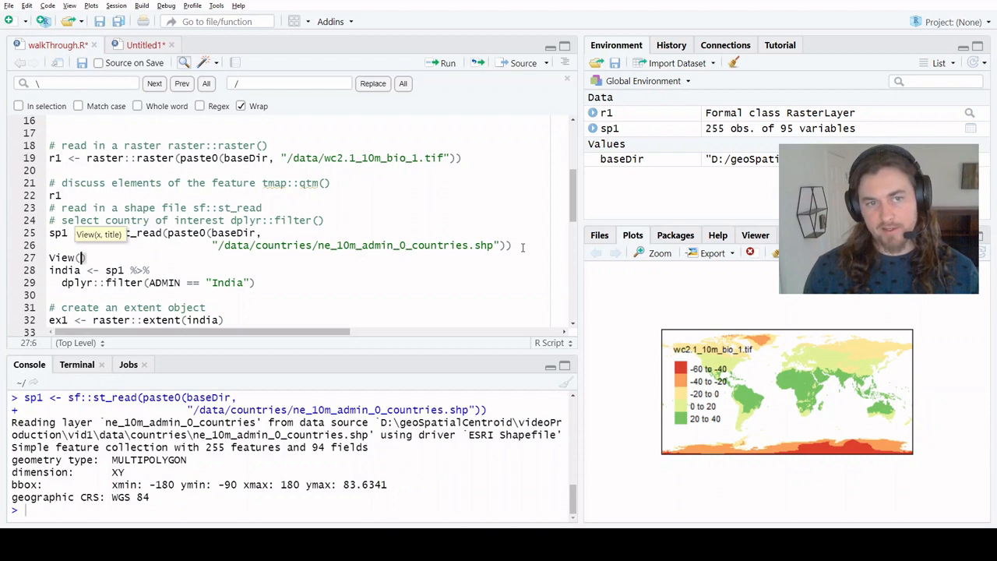
text(sp1)
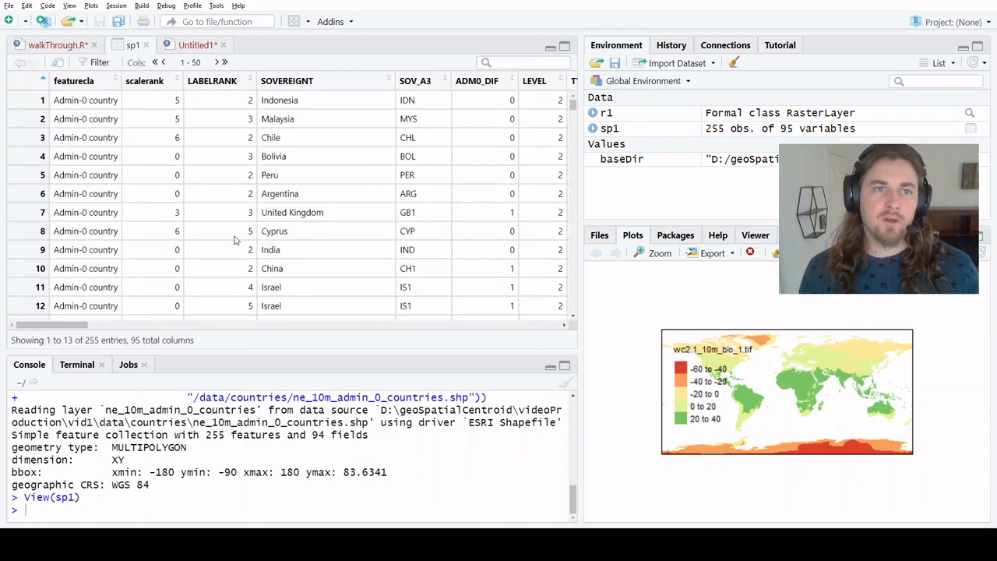
mouse_move(41, 336)
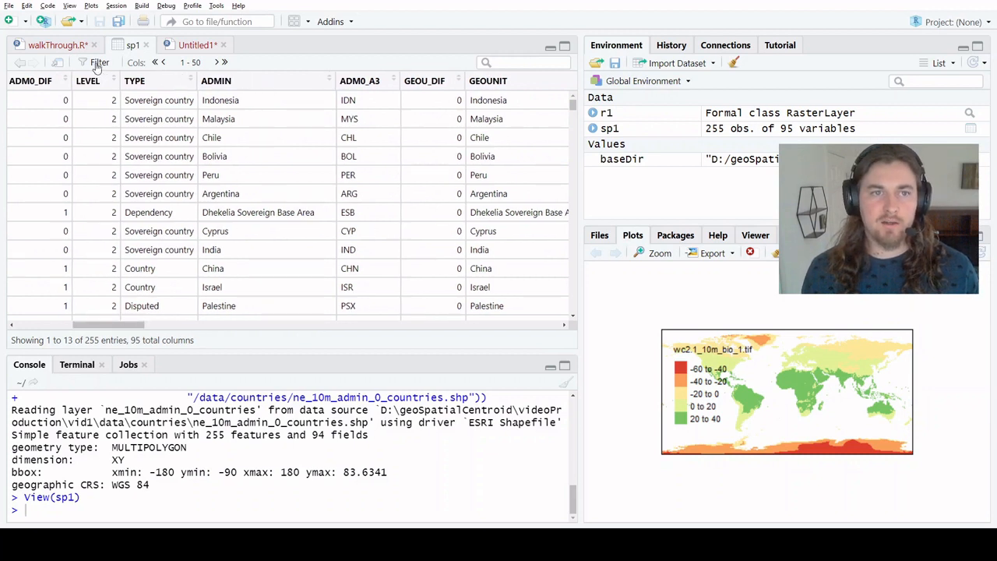
click(99, 62)
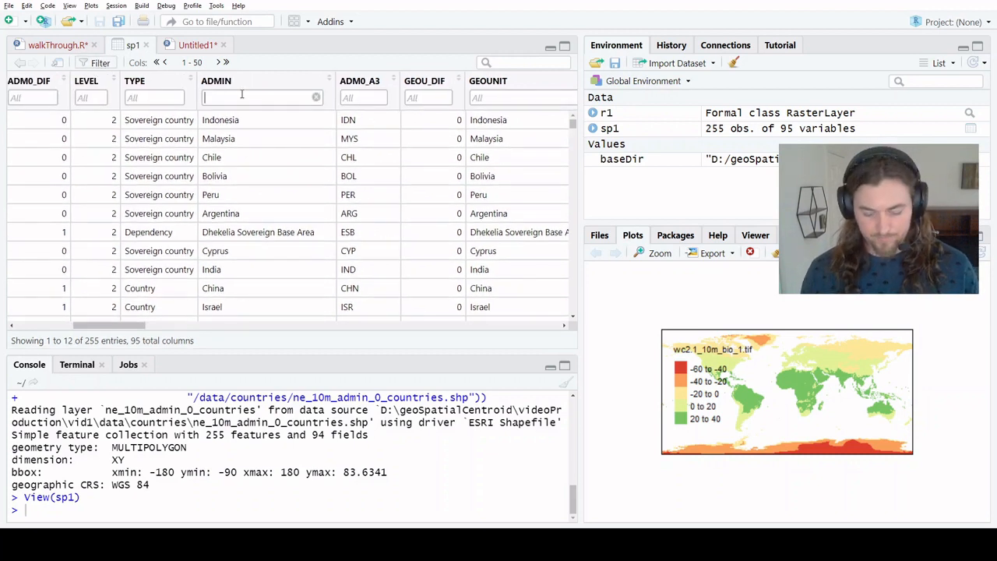
text(indi)
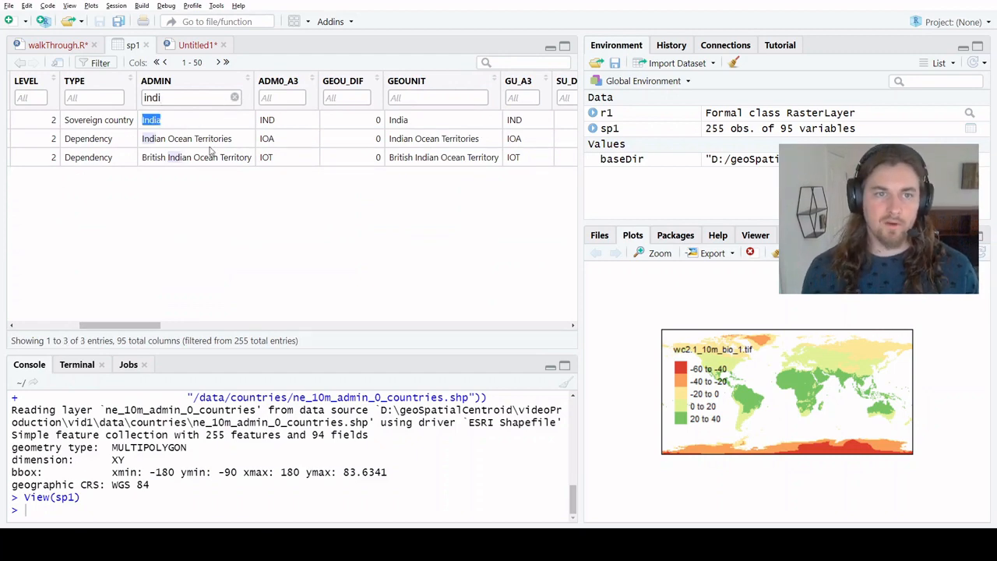
mouse_move(99, 76)
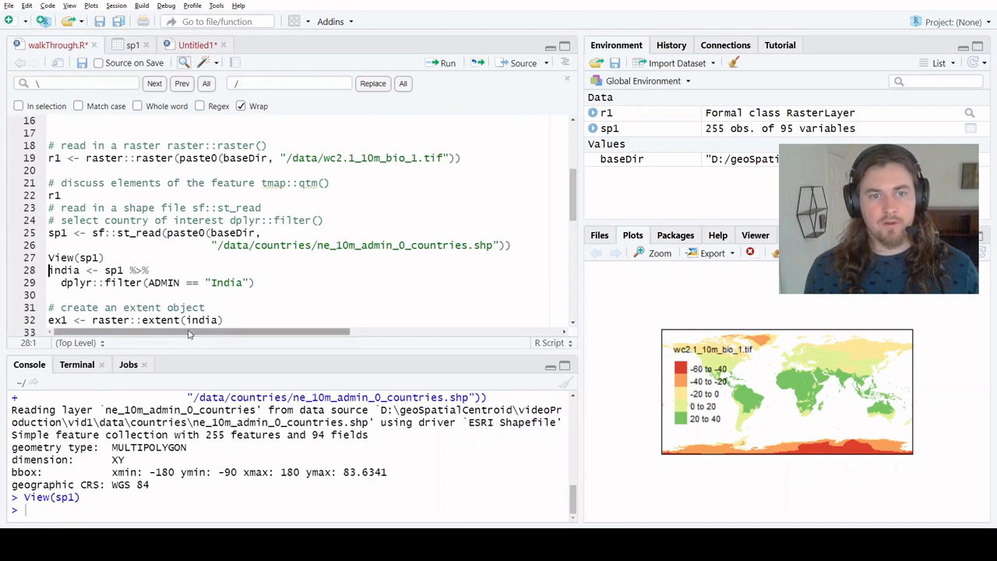
double_click(226, 282)
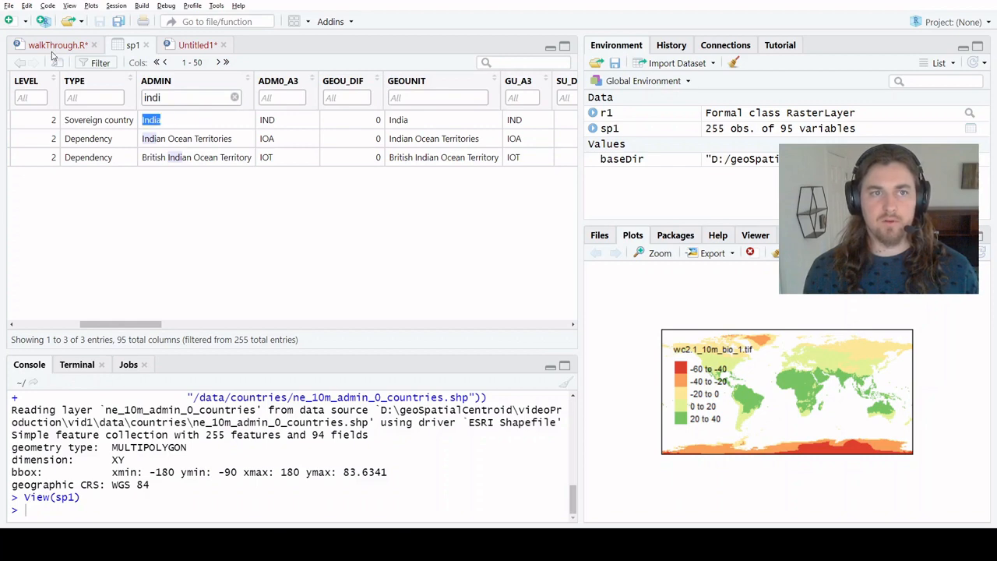
click(54, 45)
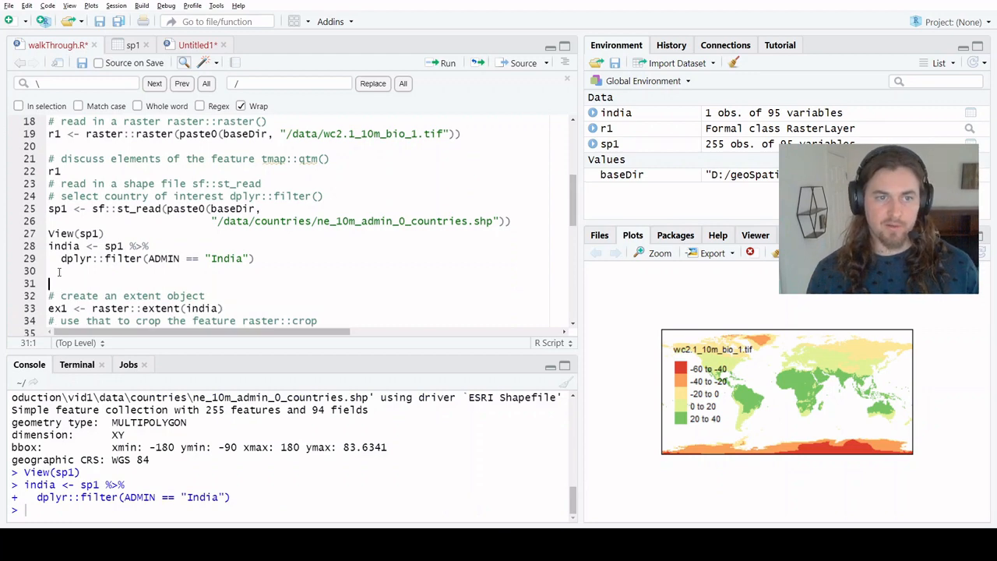
- Change line 30 to qtm(india) and plot India's outline
text(india)
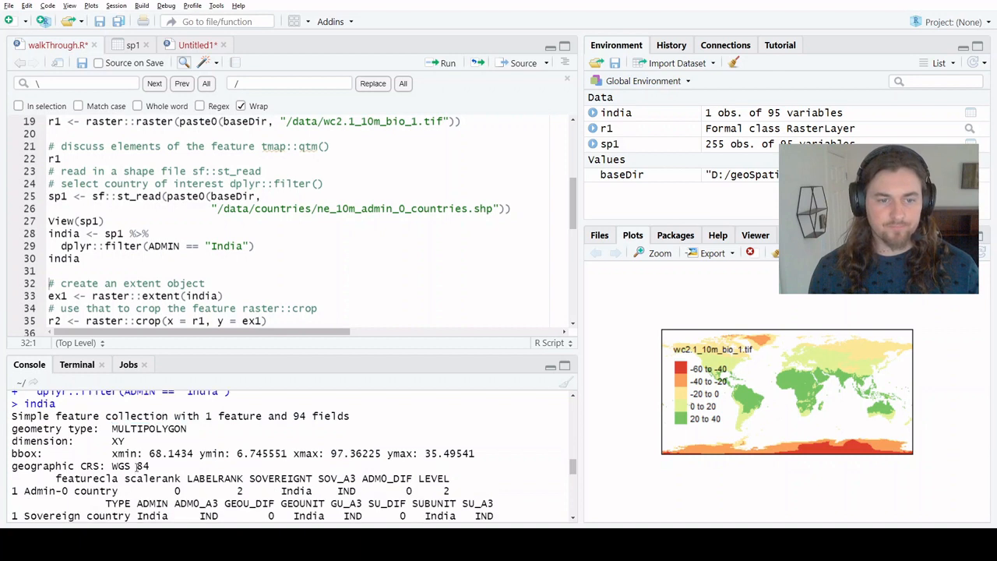
double_click(123, 454)
text(qtm()
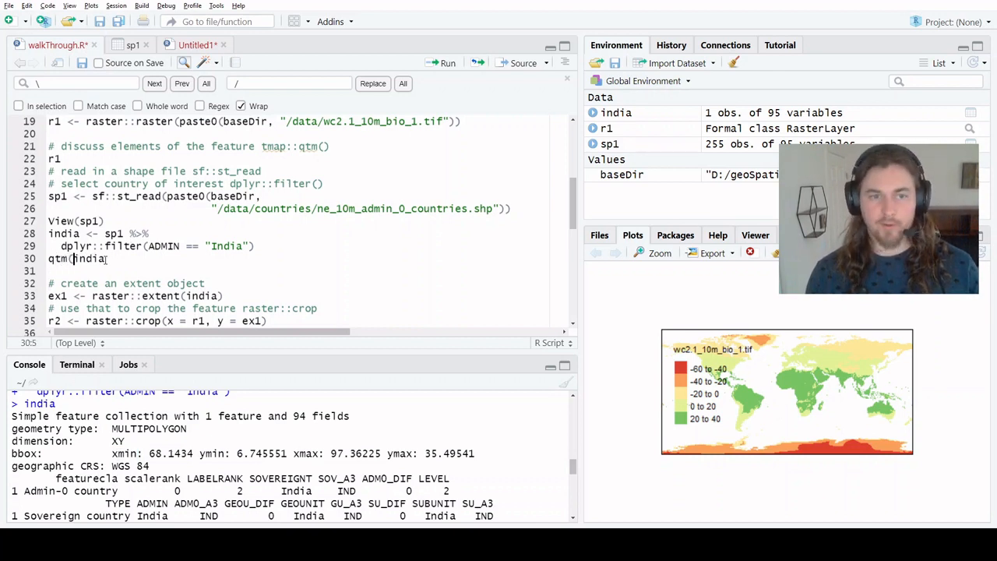
text())
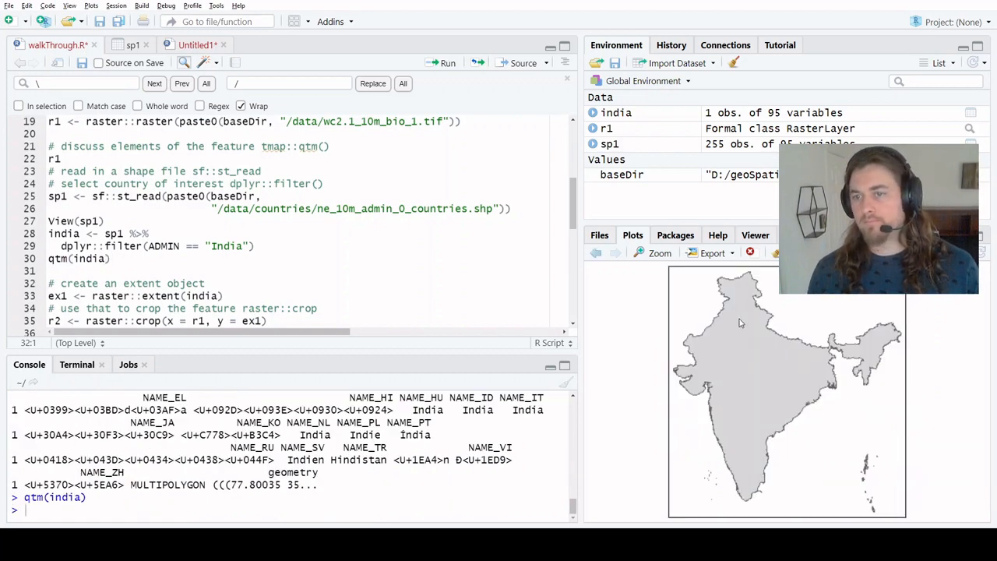
mouse_move(840, 465)
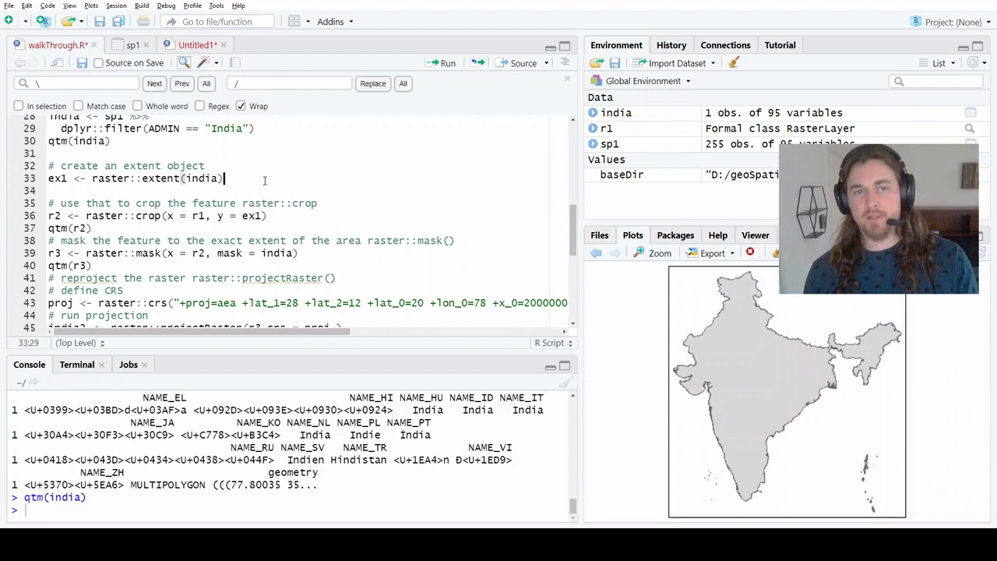
- Build ex1 with raster::extent(india) and print its bounds (about 68–97 lon, 6.7–35.5 lat)
double_click(111, 179)
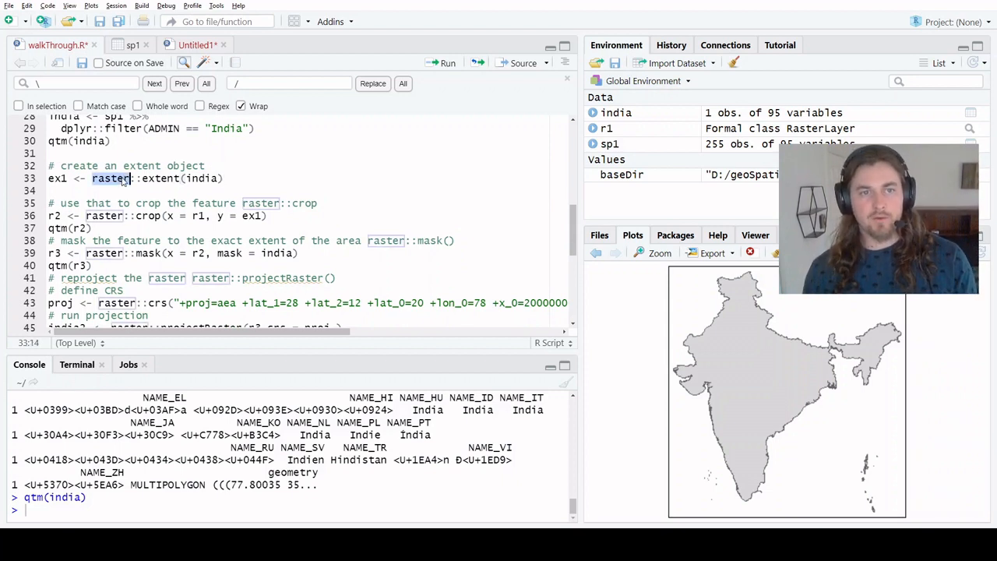
click(159, 178)
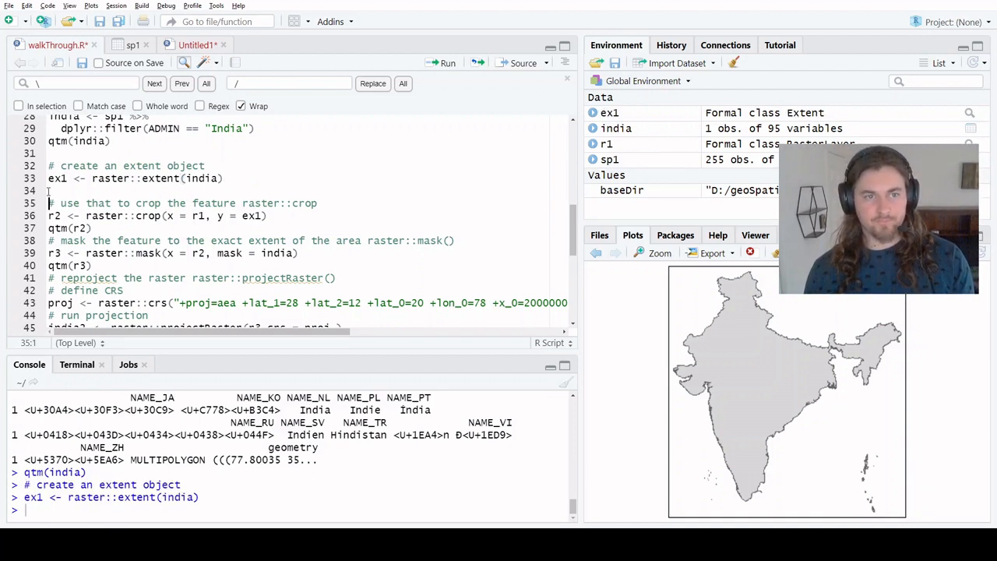
text(ex1)
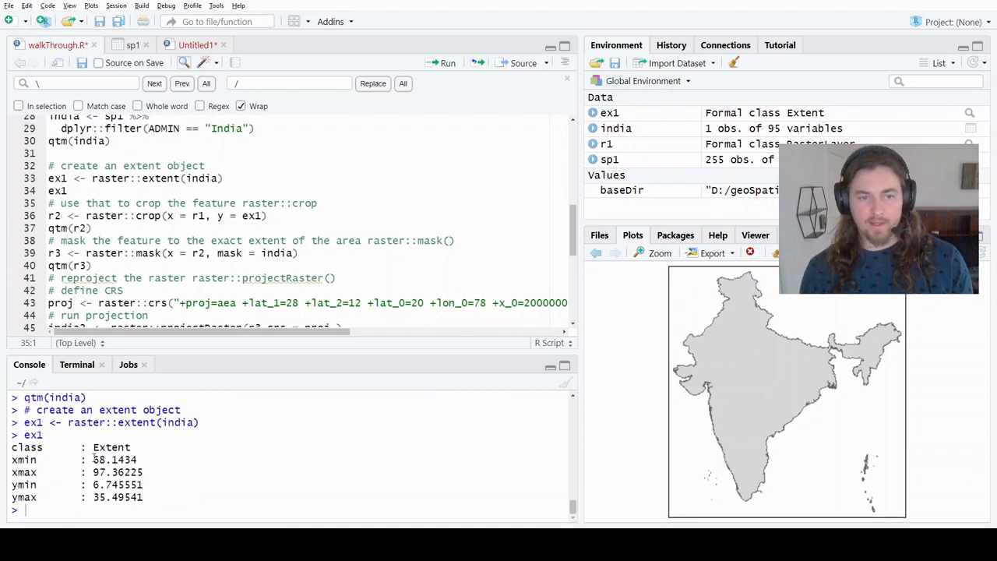
double_click(27, 447)
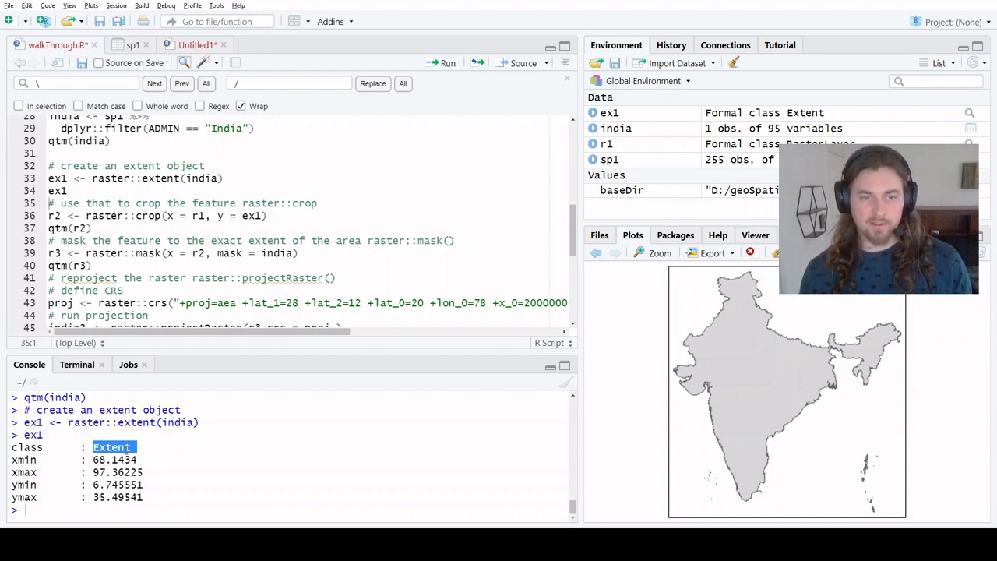
drag(92, 460, 144, 497)
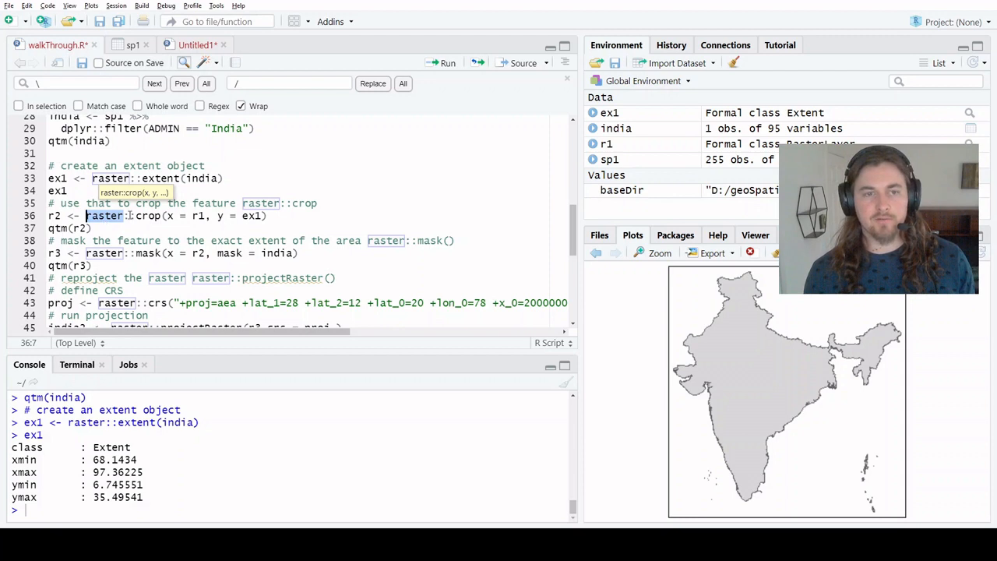
- Crop r1 to ex1 as r2, map it with qtm, and test cropping with y = india
click(143, 216)
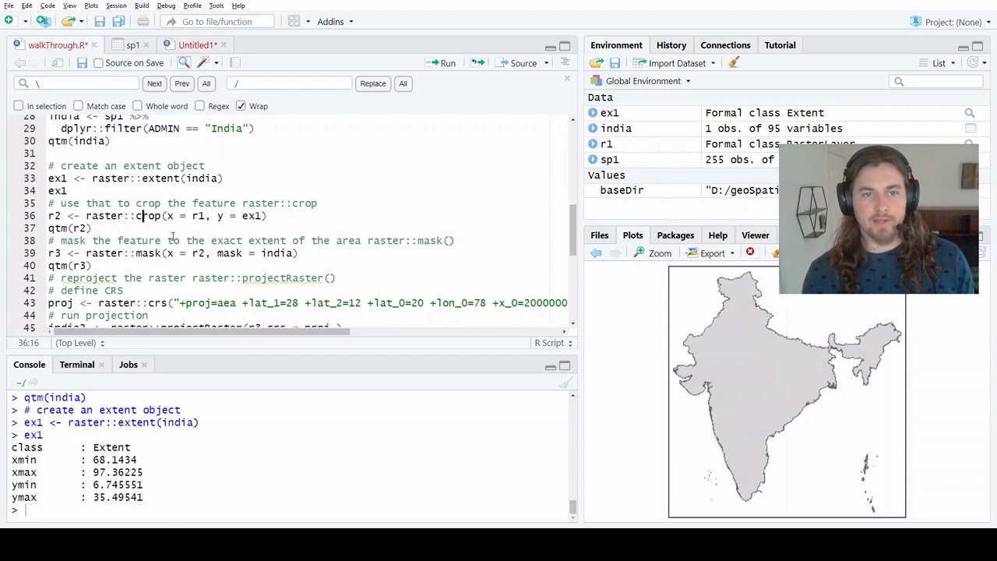
double_click(147, 216)
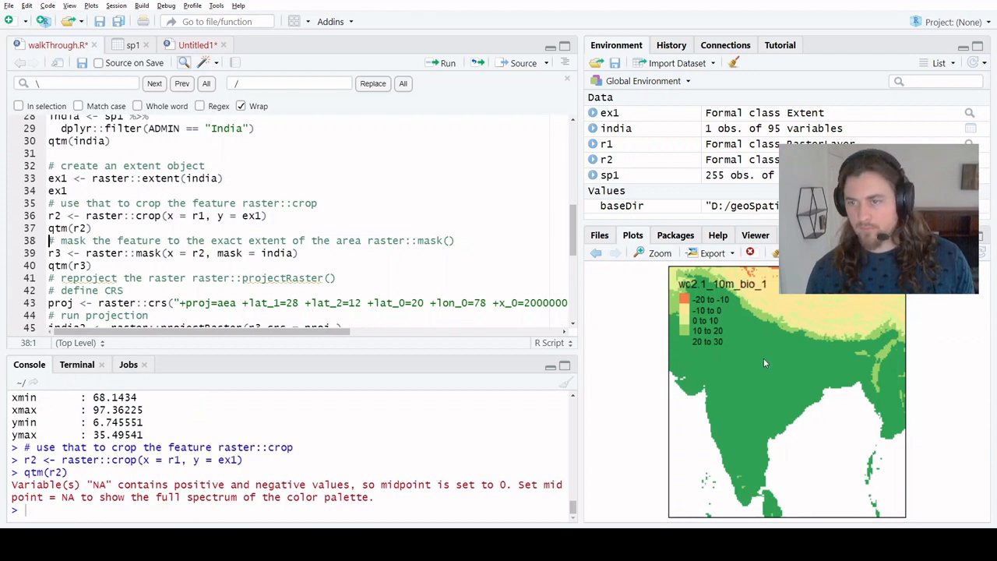
mouse_move(872, 371)
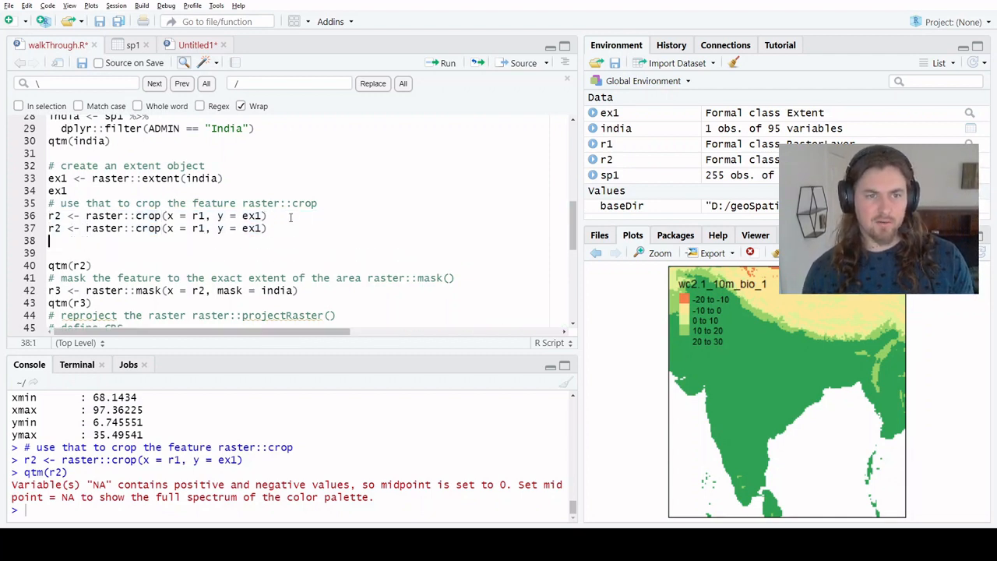
text(india)
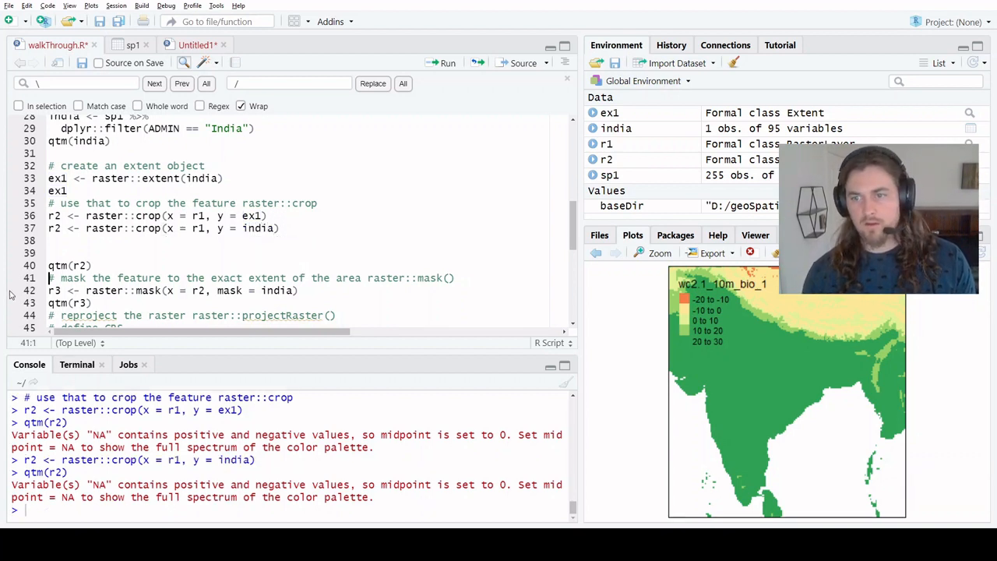
mouse_move(786, 347)
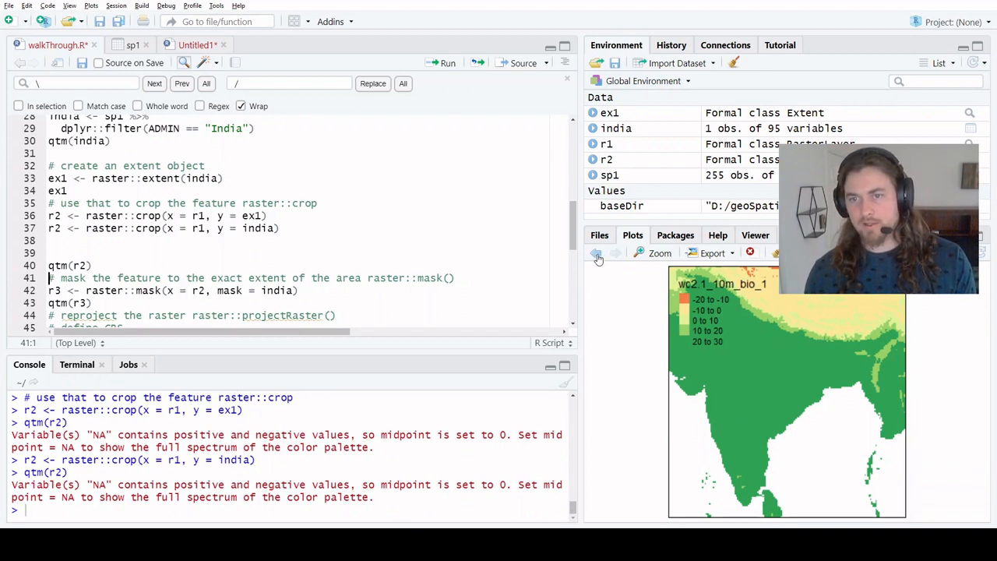
mouse_move(600, 258)
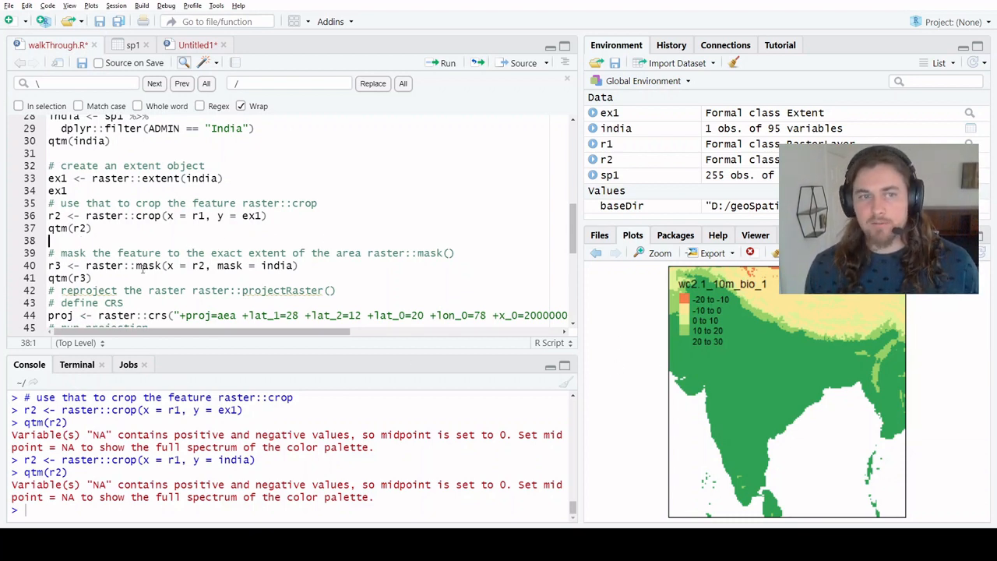
- Print r2's summary in the Console, noting its 30275 cells, then print r1 for comparison
text(r)
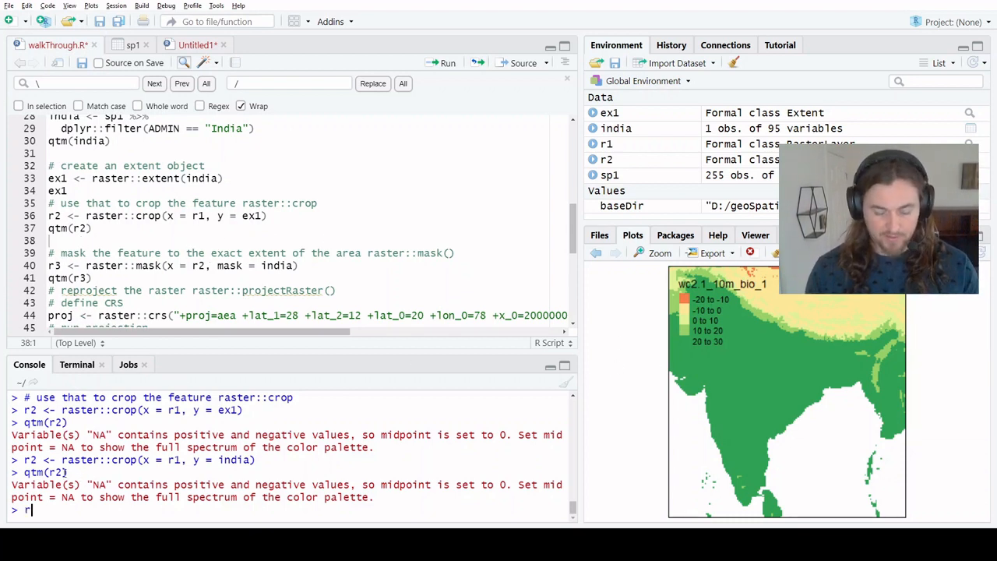
key(enter)
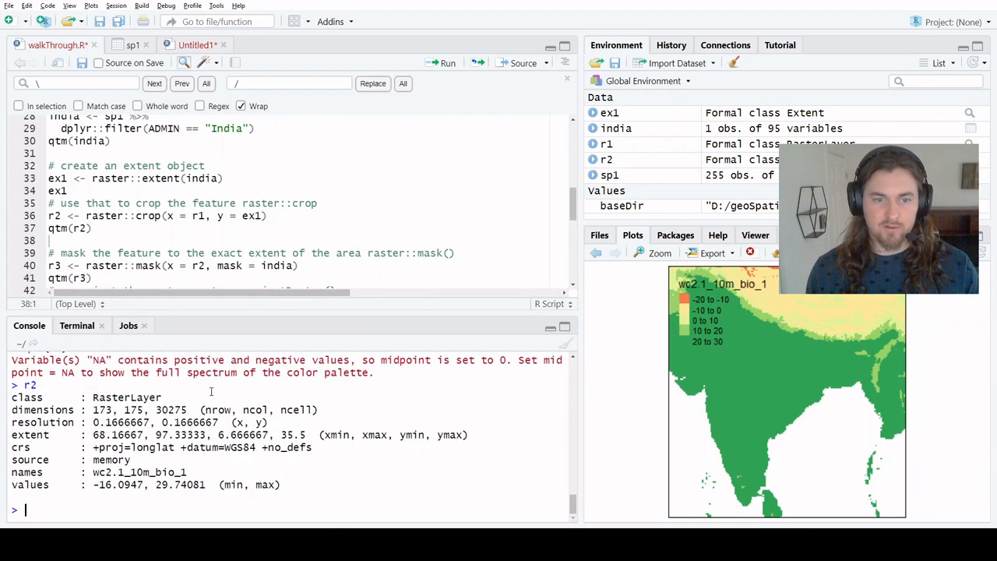
double_click(170, 409)
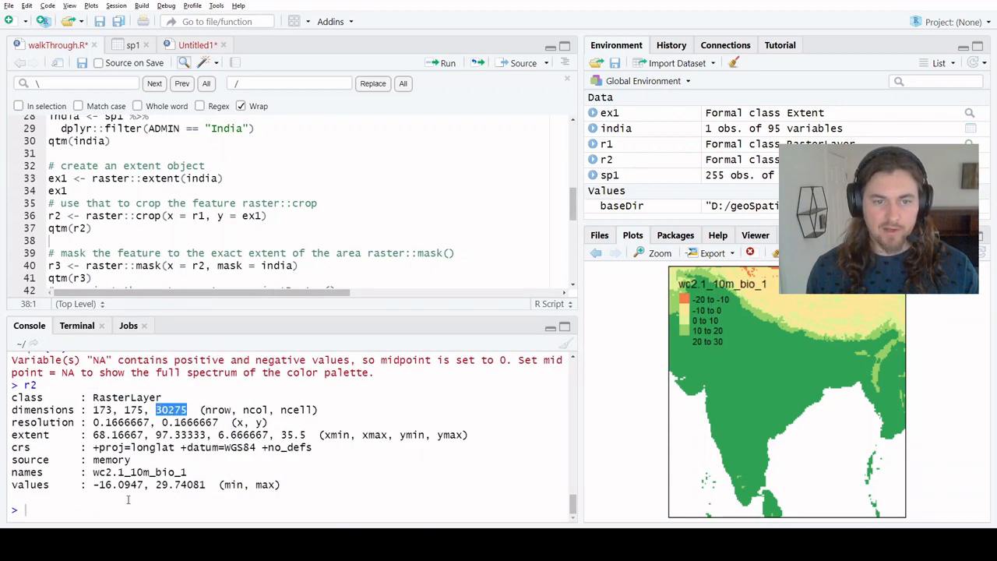
text(r1)
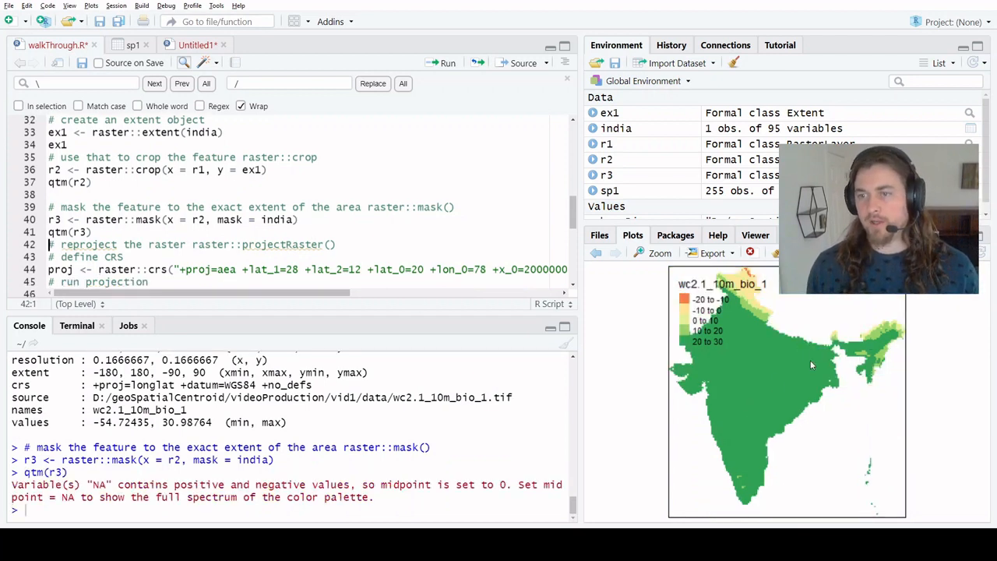
mouse_move(831, 411)
text(r3)
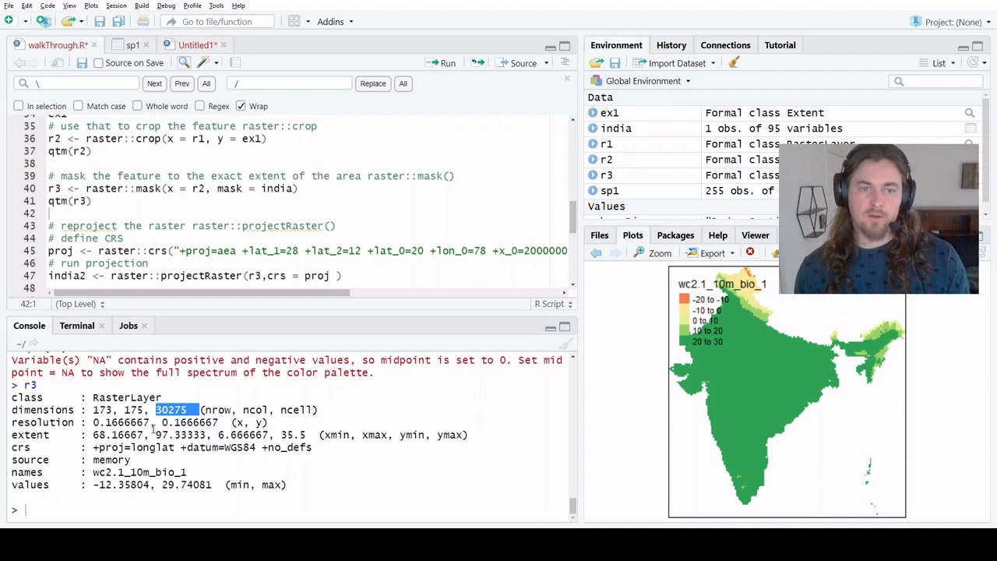
mouse_move(885, 405)
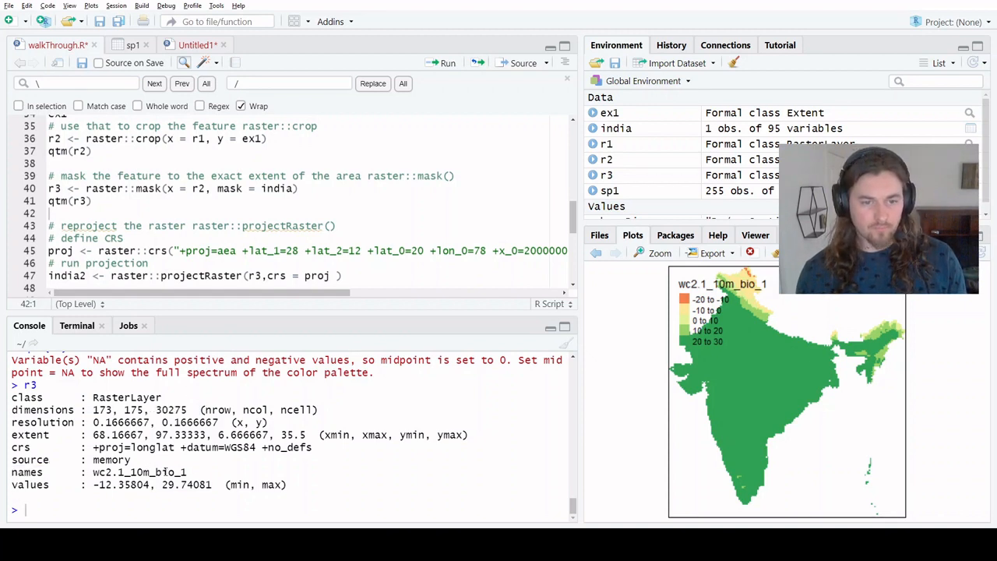
- Mask r2 to India's outline as r3, map it with qtm, and print r3's details
drag(178, 447, 312, 448)
text(proj)
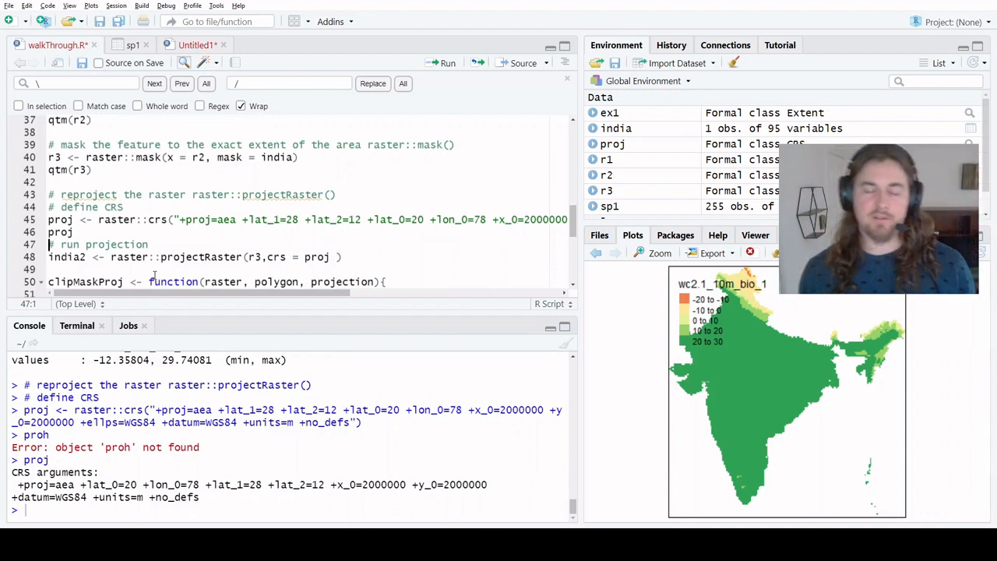
- Print the Albers equal-area proj CRS, then select projectRaster to look up its help
double_click(200, 257)
text(?)
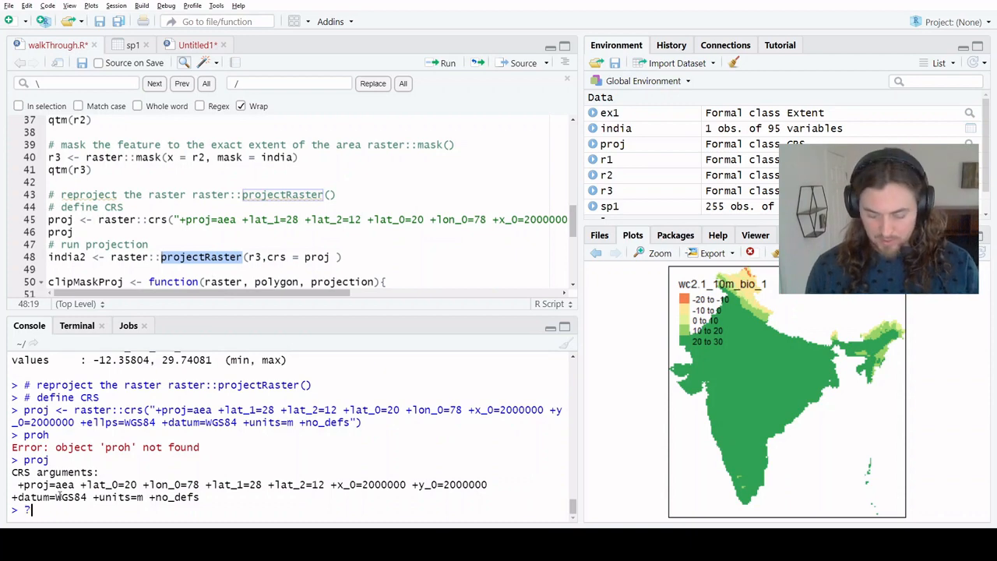
- Open projectRaster help, then rename the result india2 to r4 and rerun the projection
text(project)
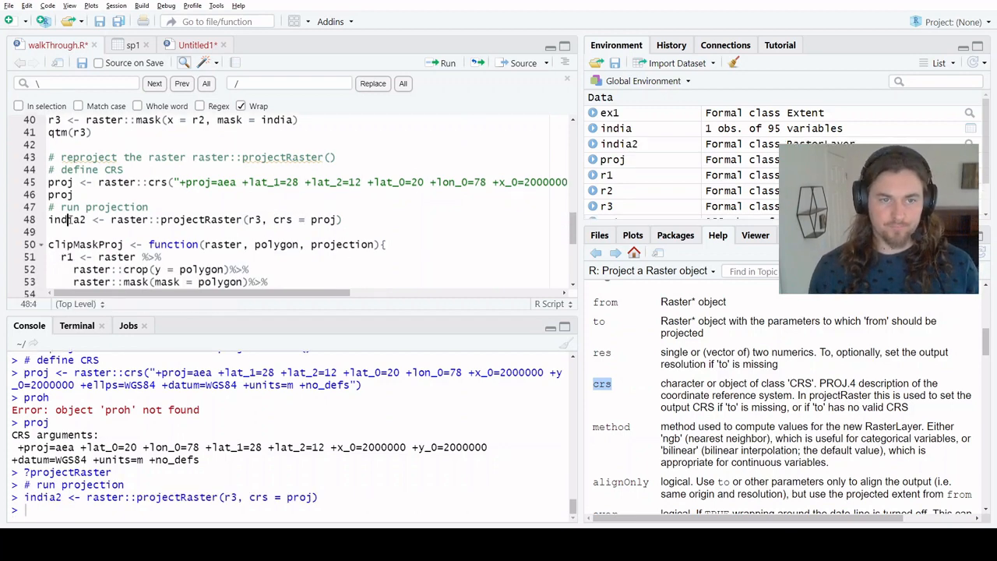
double_click(68, 219)
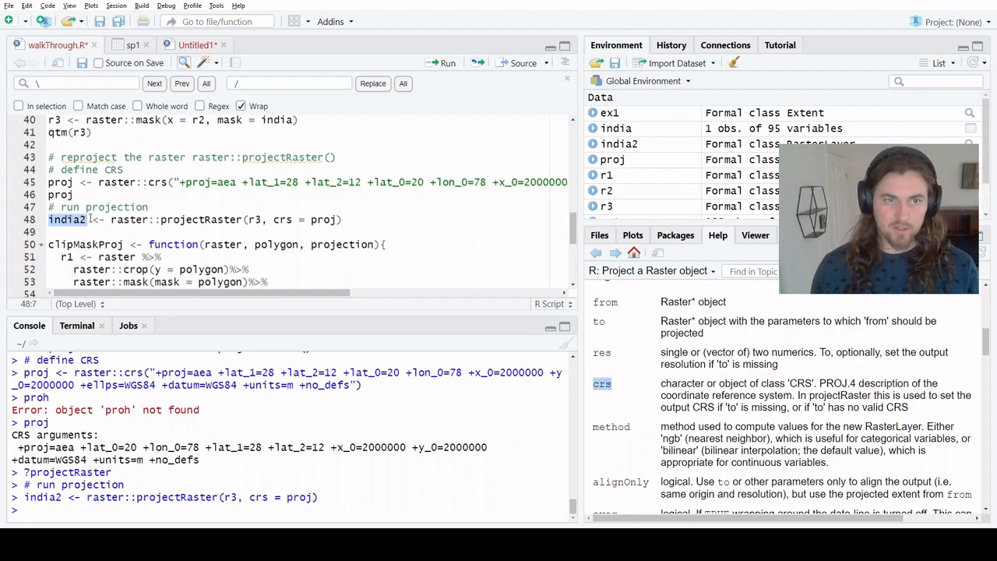
text(india2)
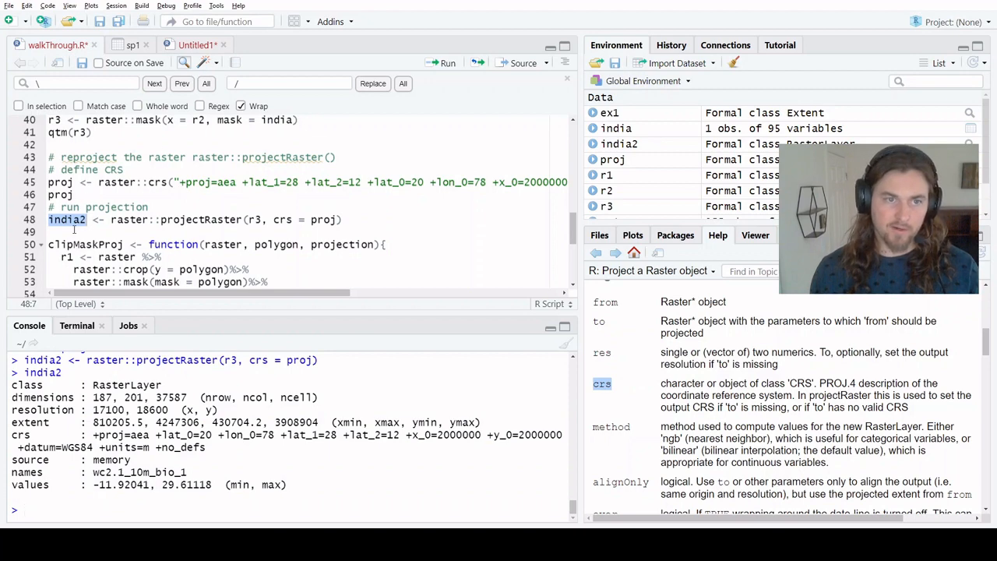
text(r4)
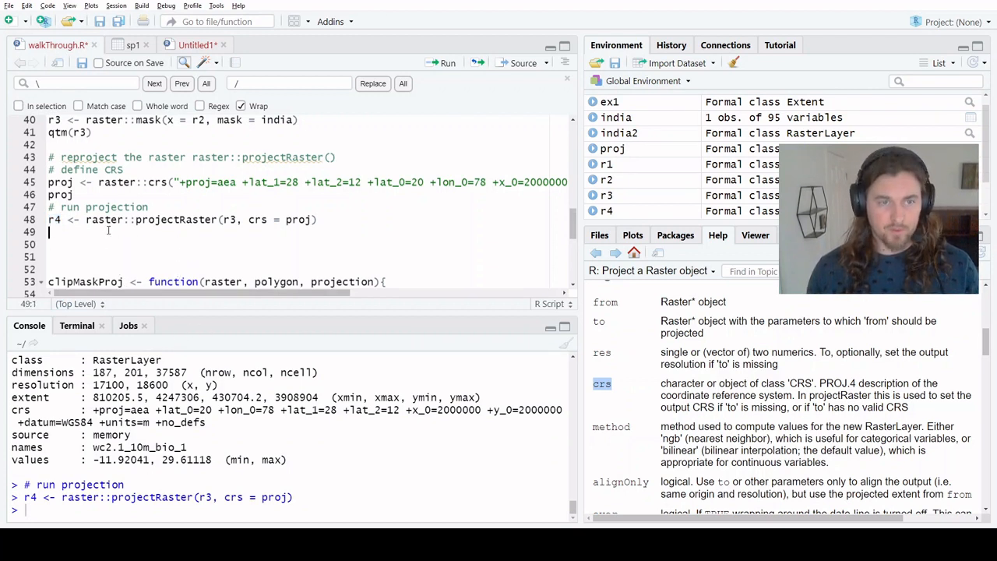
text(t)
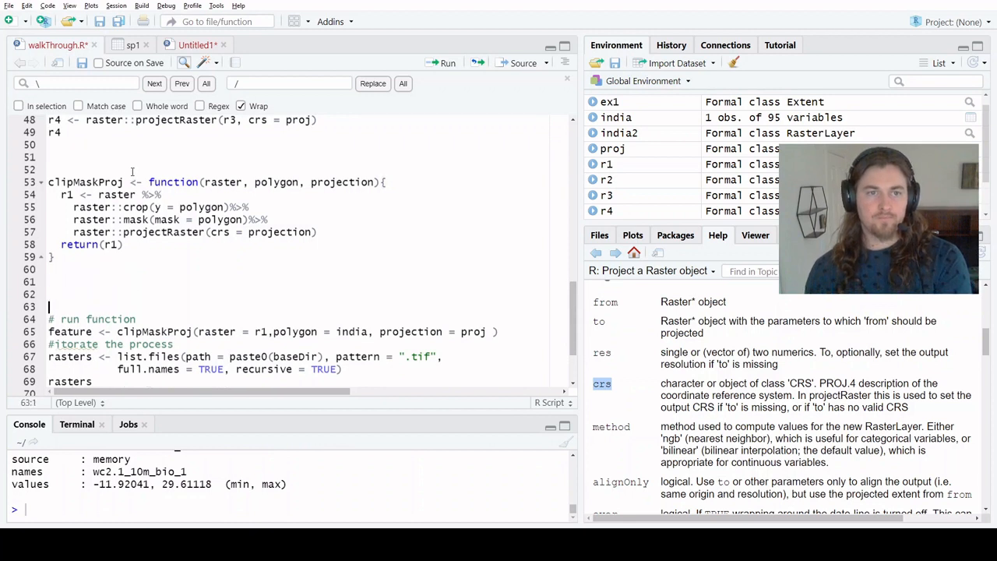
- Add the comment '### create function' above the clipMaskProj definition
text(###)
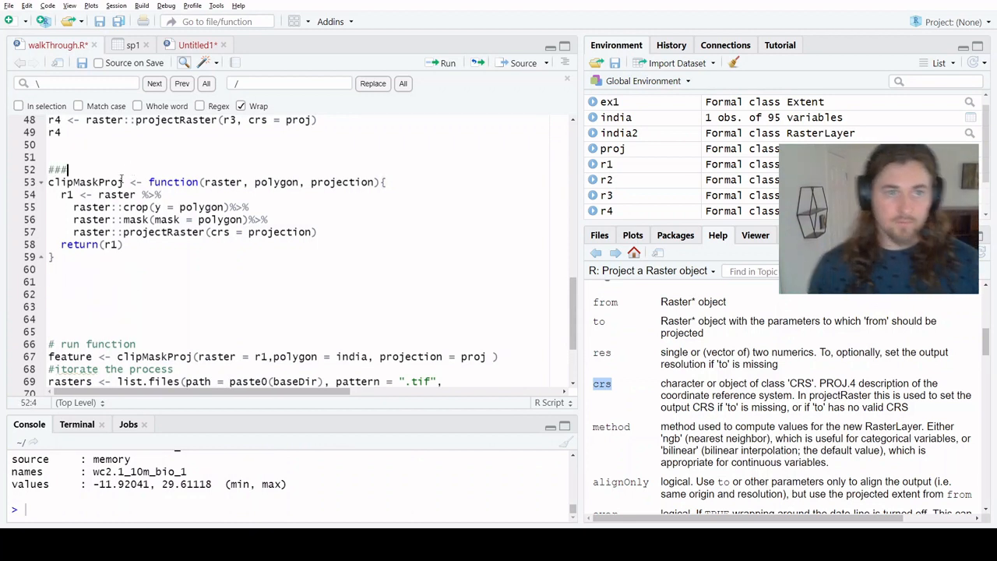
text(create functi)
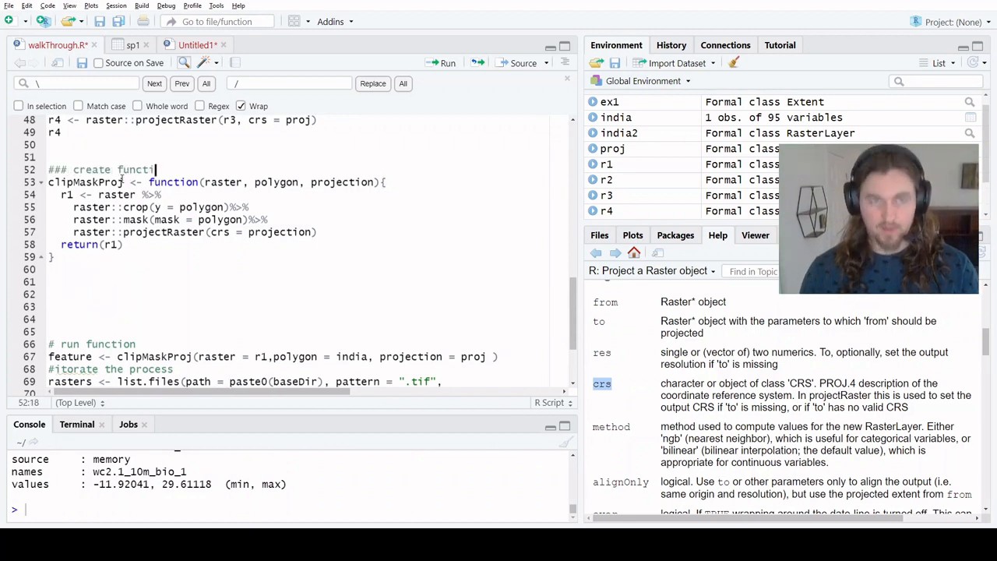
double_click(86, 182)
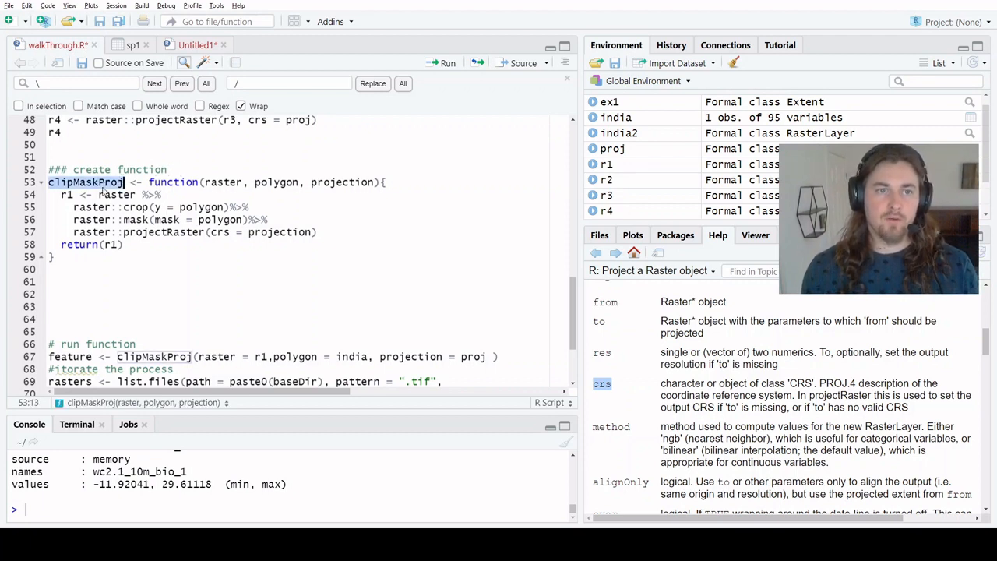
text(e)
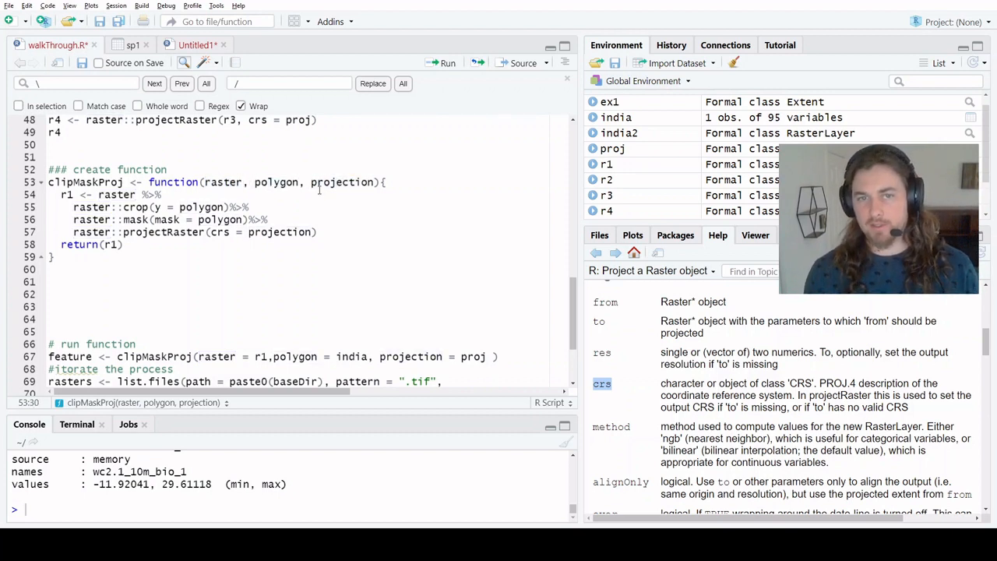
- Walk through clipMaskProj's pipe chain, raster and crs arguments, and returned r1
click(164, 194)
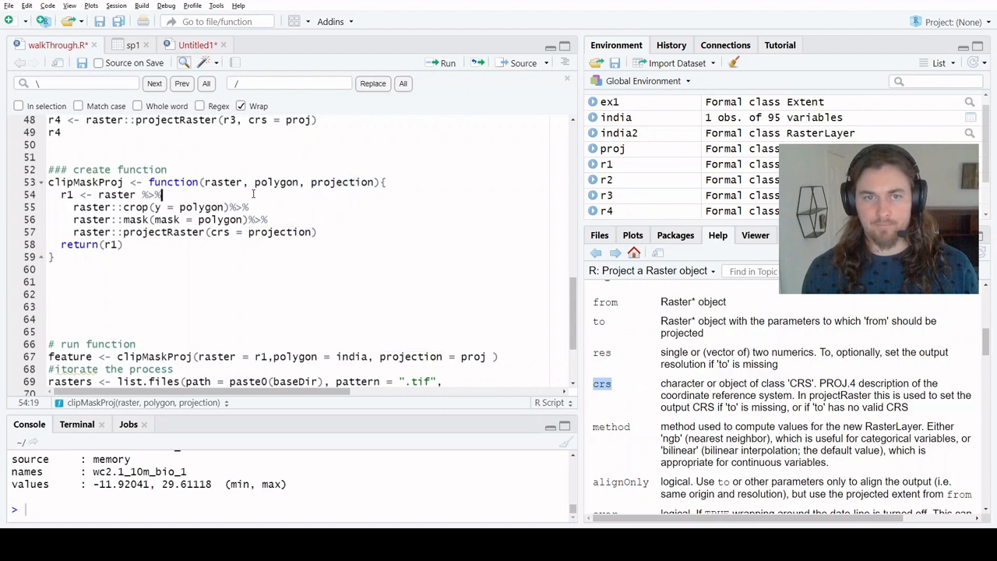
double_click(222, 182)
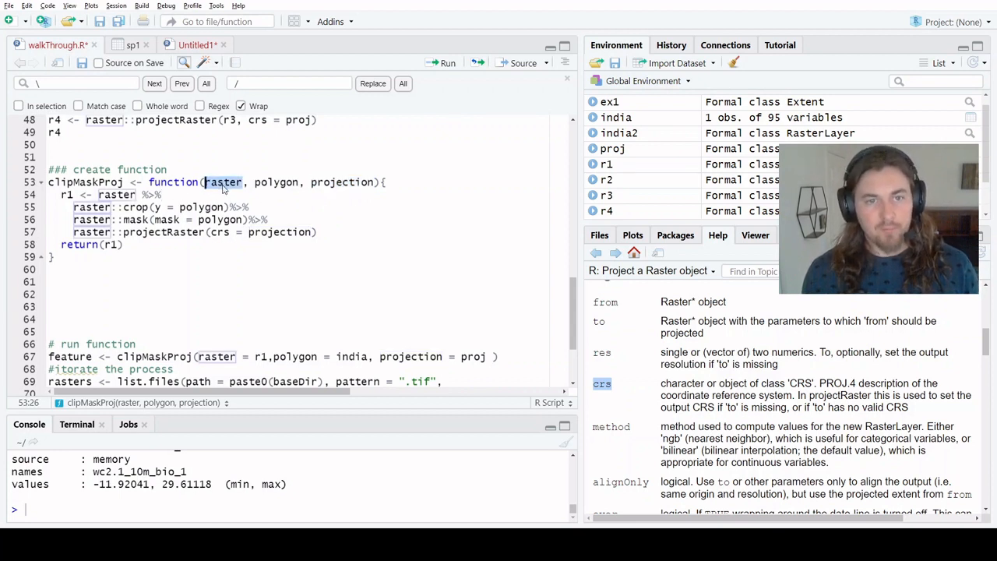
double_click(276, 181)
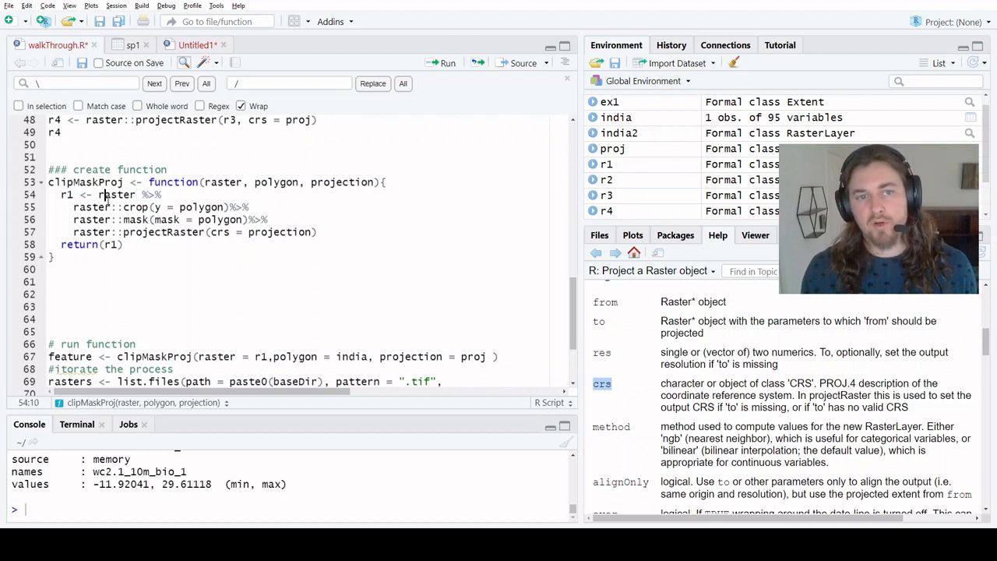
double_click(116, 194)
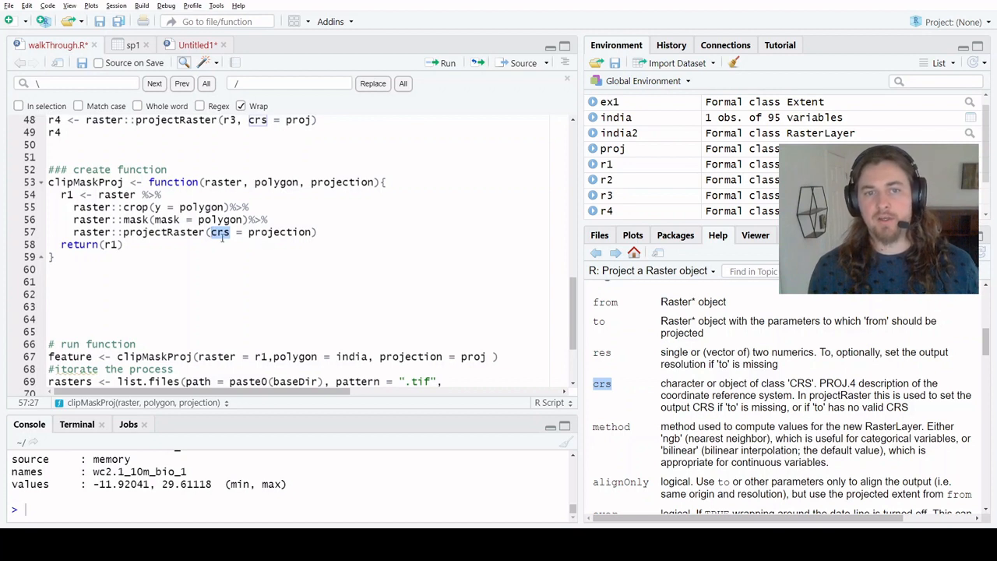
double_click(278, 232)
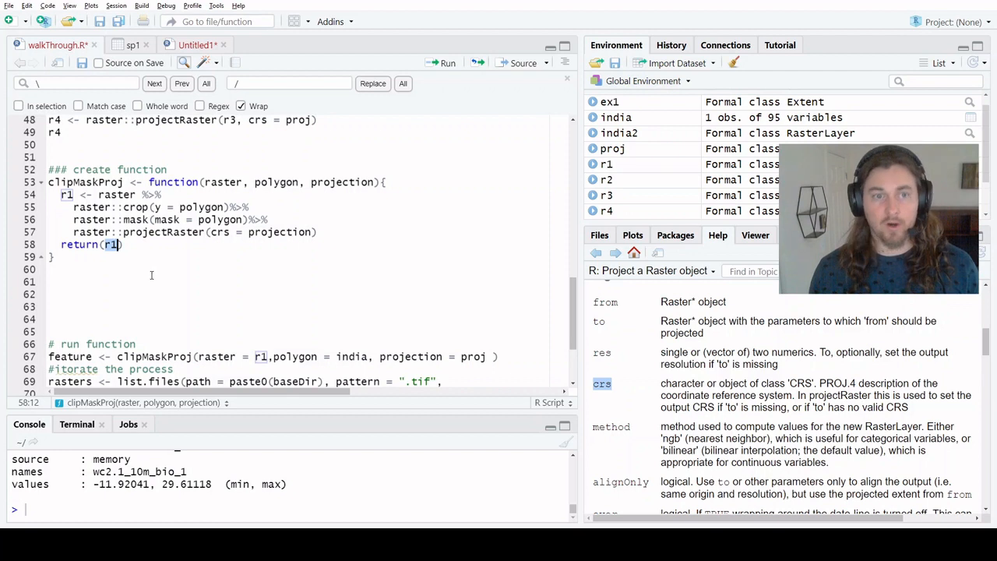
scroll(down, 3)
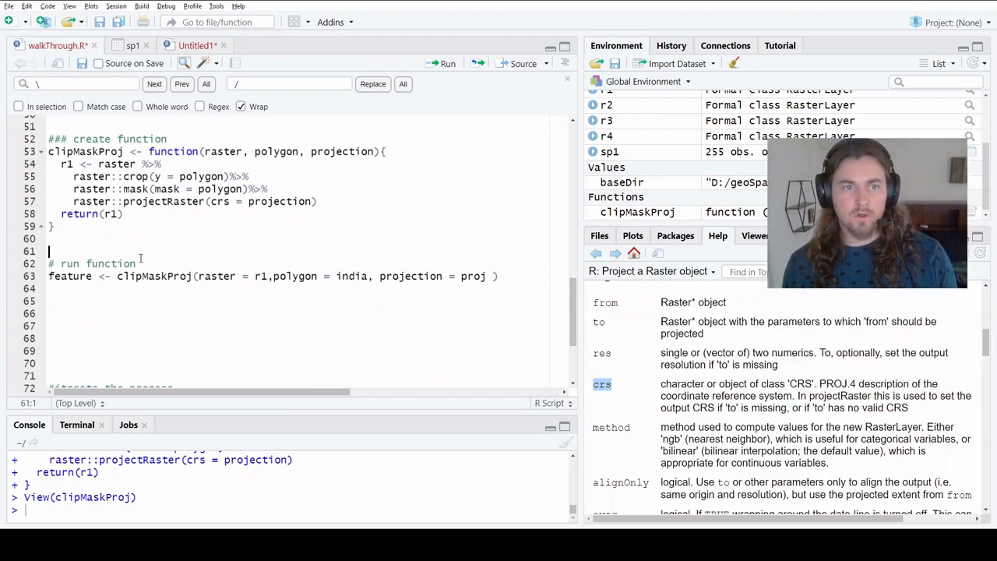
- Define clipMaskProj and run feature <- clipMaskProj(r1, india, proj) to create the feature raster
double_click(217, 276)
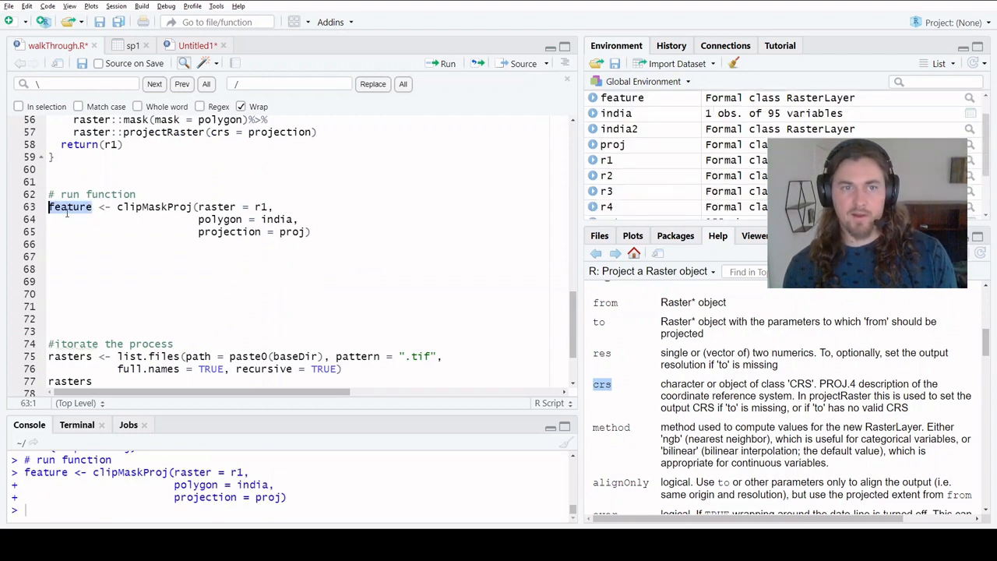
- Print the feature raster's projected summary, then map it with qtm(feature)
text(feature)
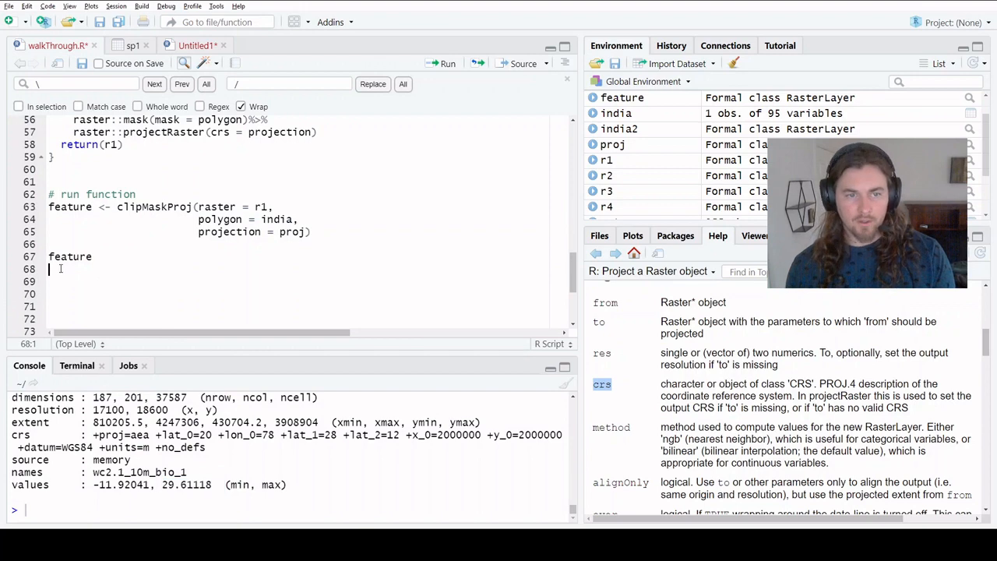
text(qtm()
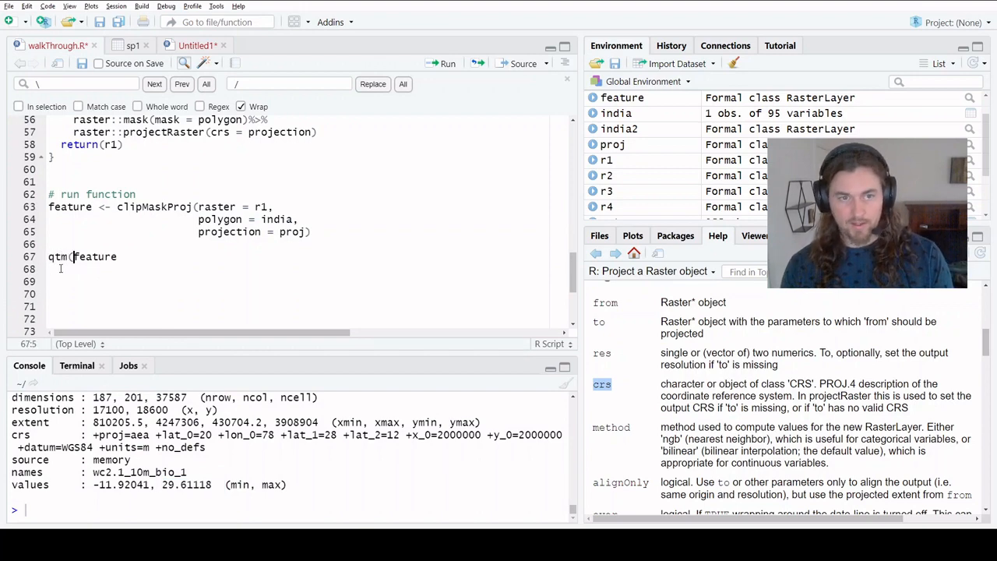
text())
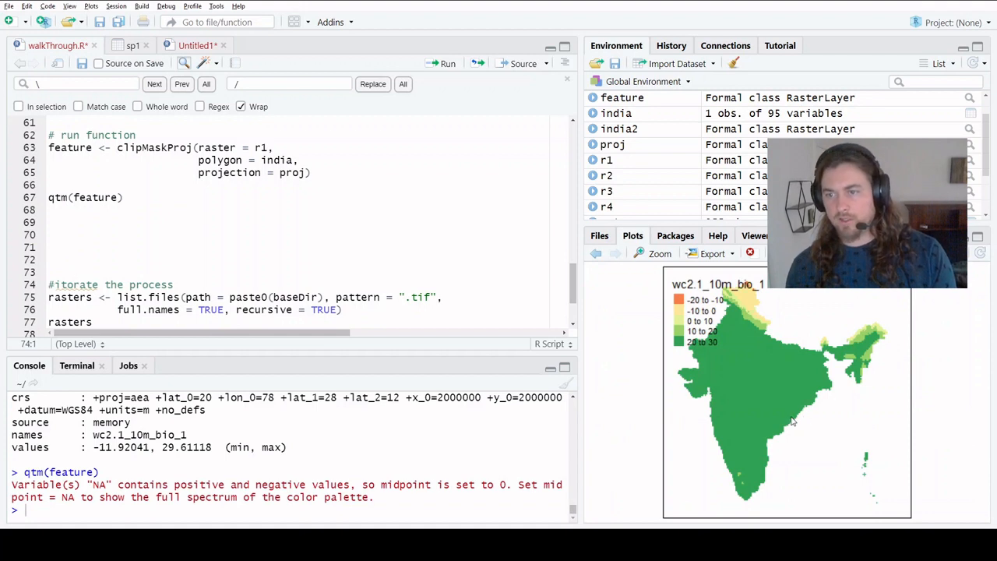
mouse_move(736, 308)
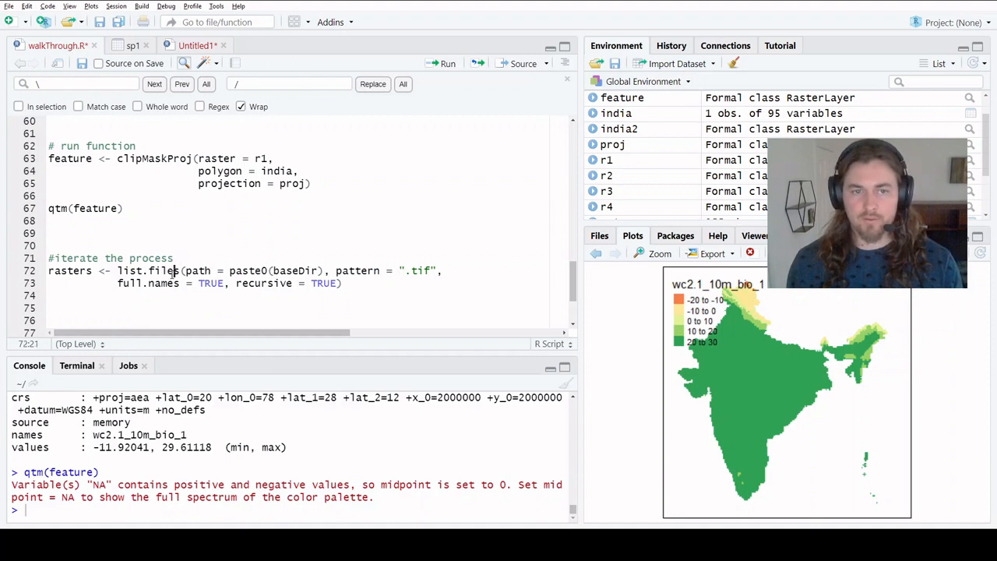
- Run the list.files(paste0(baseDir ...)) block, storing four tif paths in rasters
double_click(148, 270)
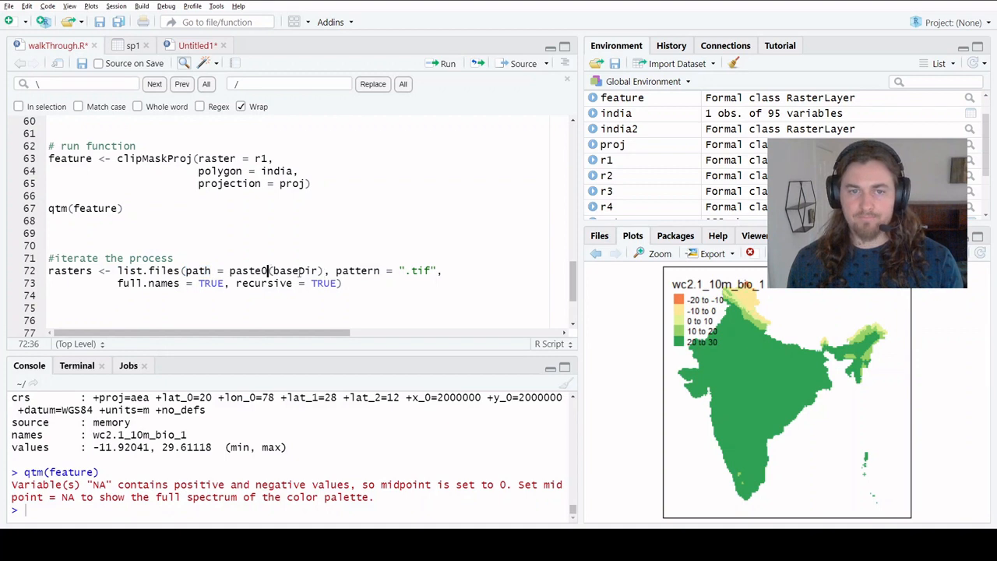
double_click(247, 270)
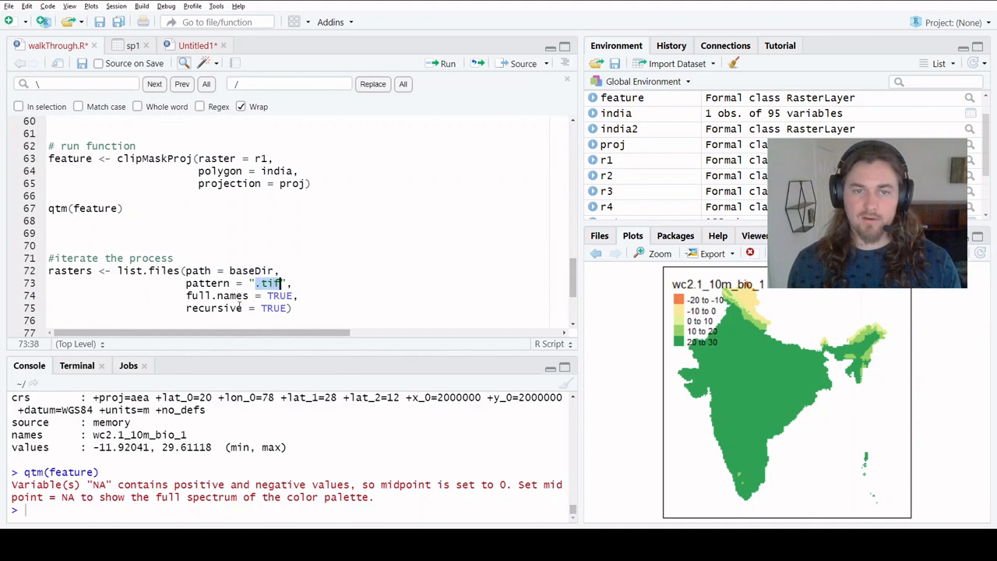
double_click(217, 296)
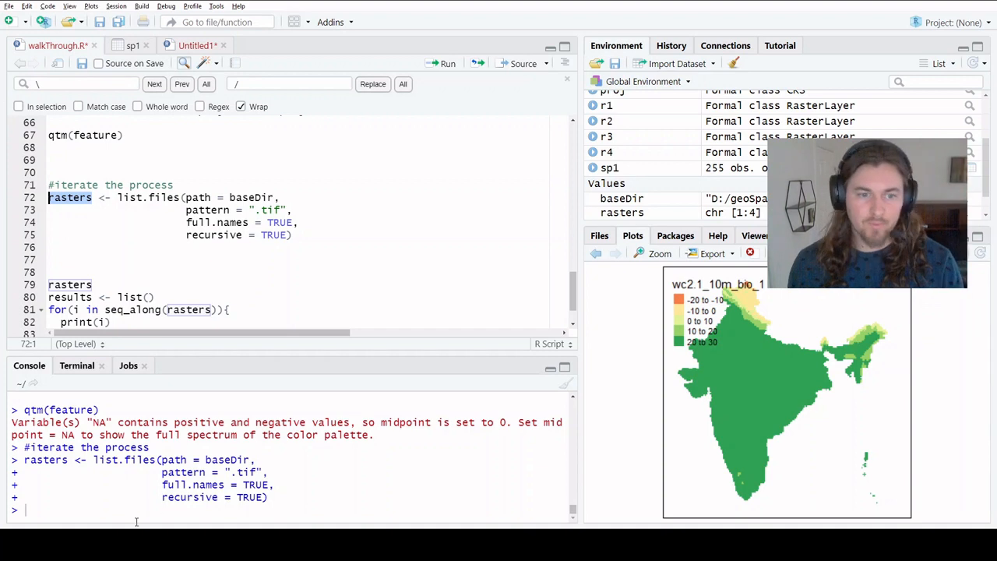
- Print rasters to list the four bio_1–bio_4 tif paths, then select the leftover script lines
text(feature)
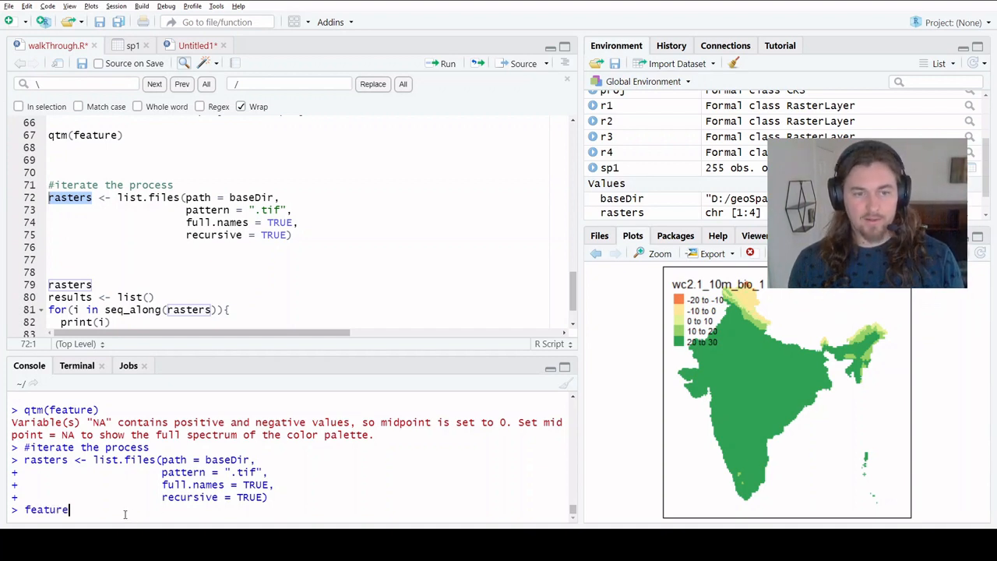
text(rasters)
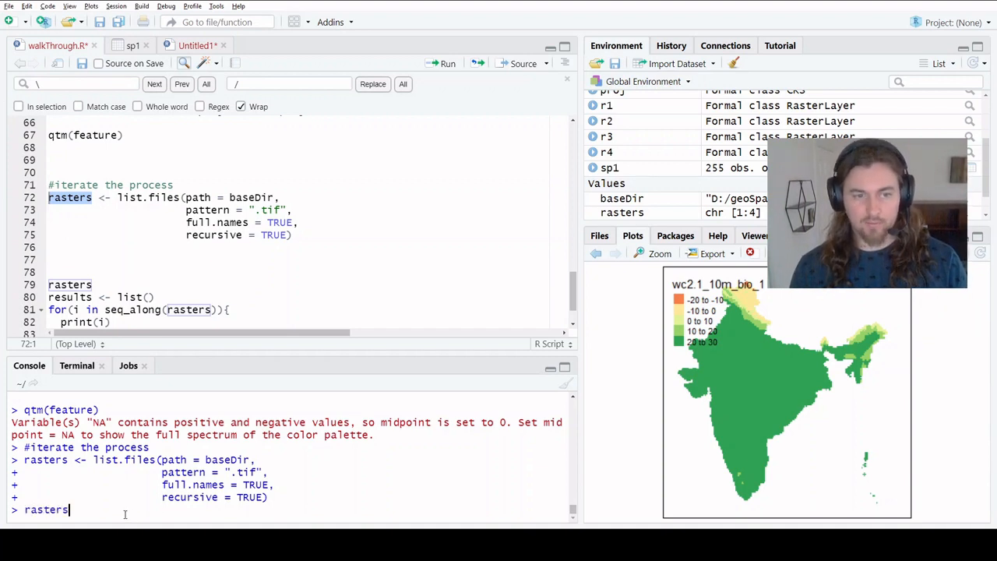
key(enter)
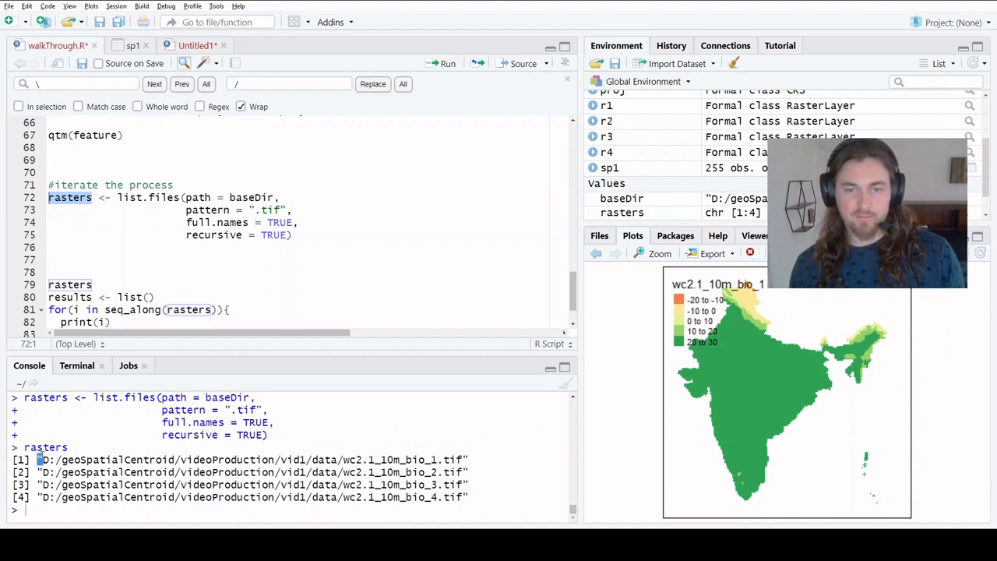
drag(39, 459, 468, 497)
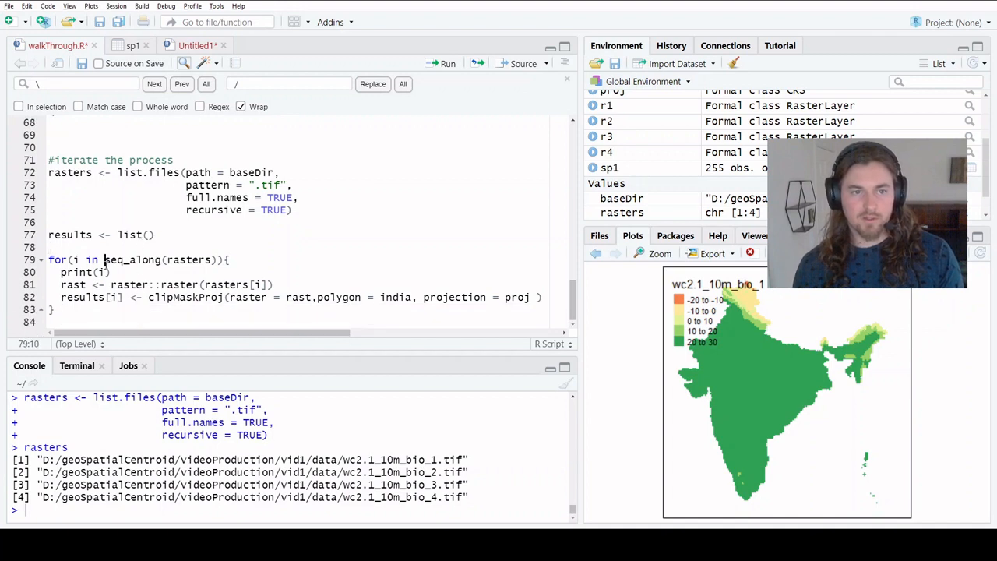
- Confirm seq_along(rasters) returns 1 to 4 and create results <- list() before the loop
double_click(132, 259)
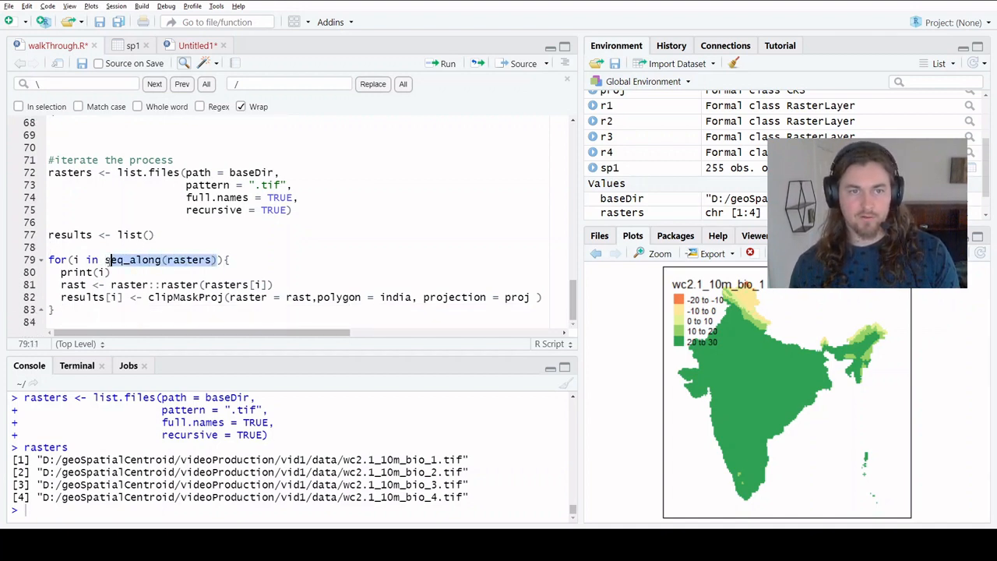
text(seq_along(rasters))
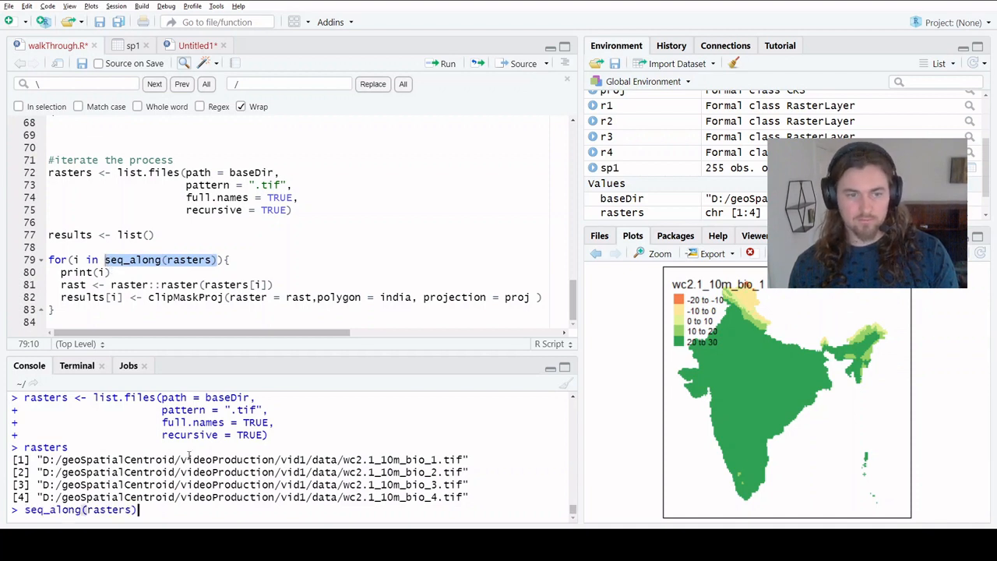
key(enter)
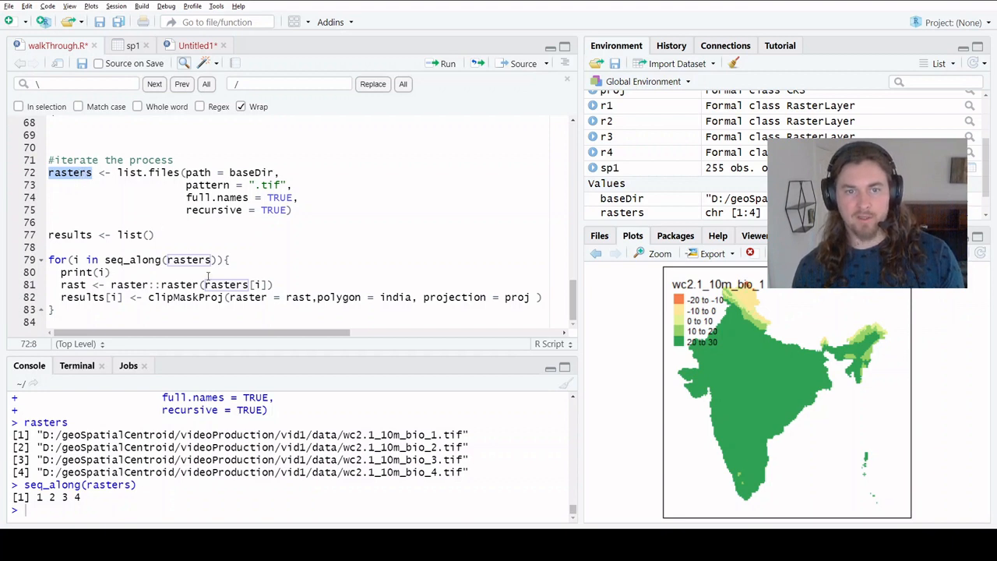
click(261, 284)
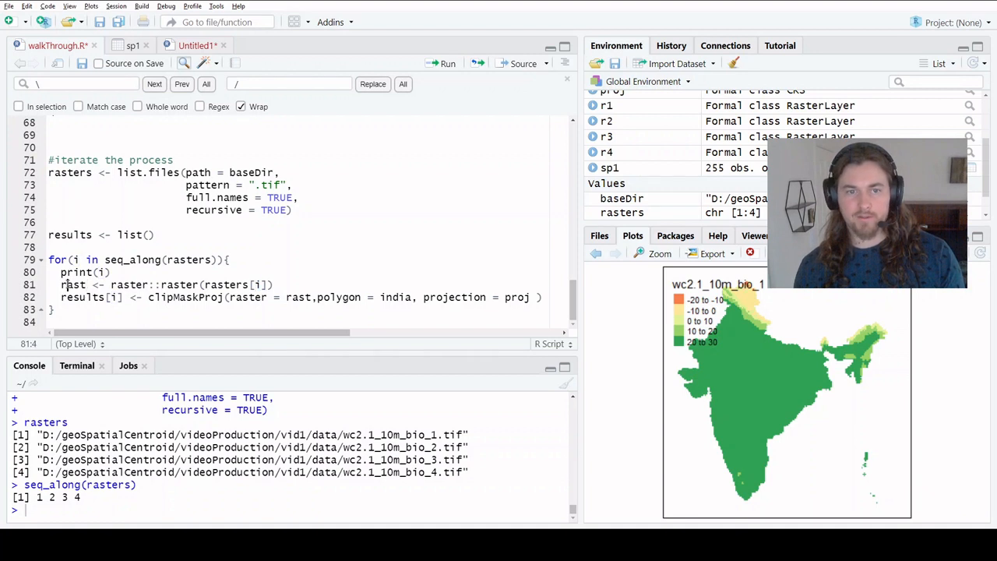
double_click(72, 285)
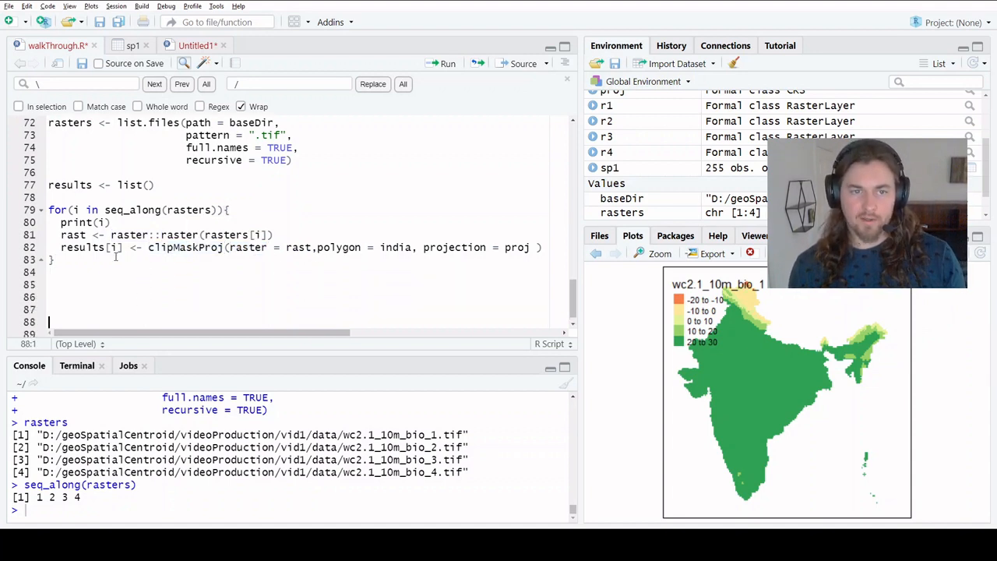
double_click(81, 247)
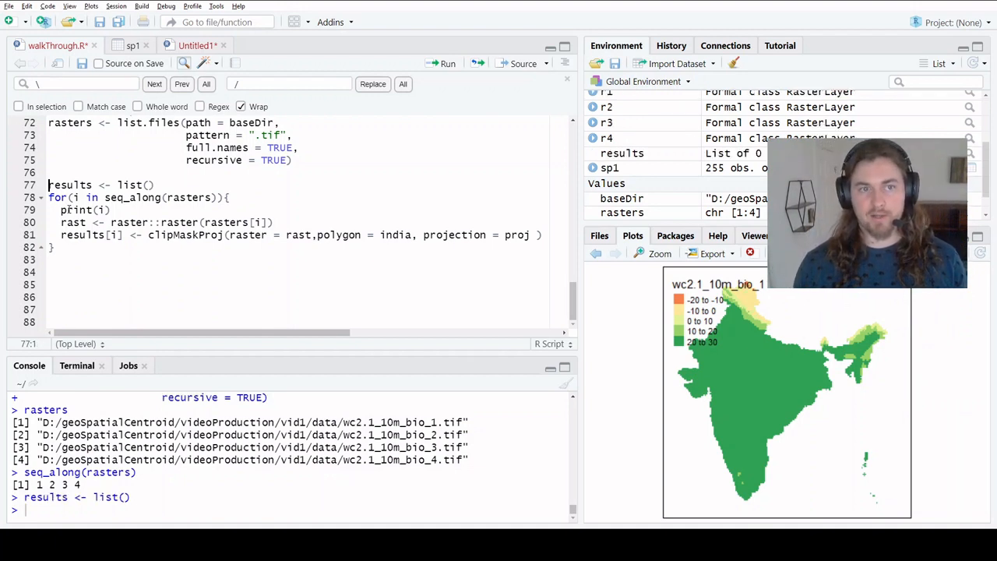
- Run the clipMaskProj loop and scroll through the four printed bio_1–bio_4 RasterLayers in results
double_click(70, 184)
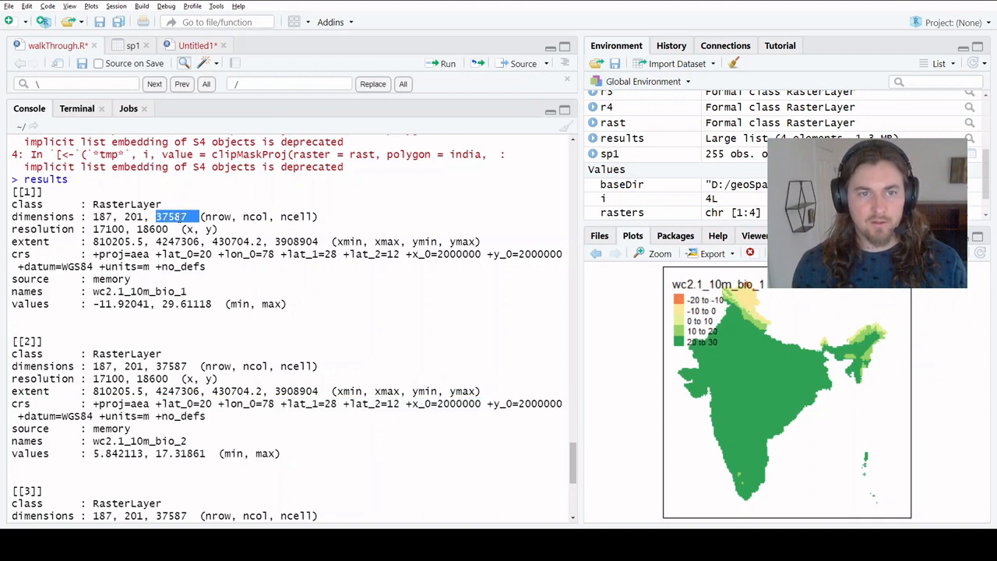
scroll(down, 3)
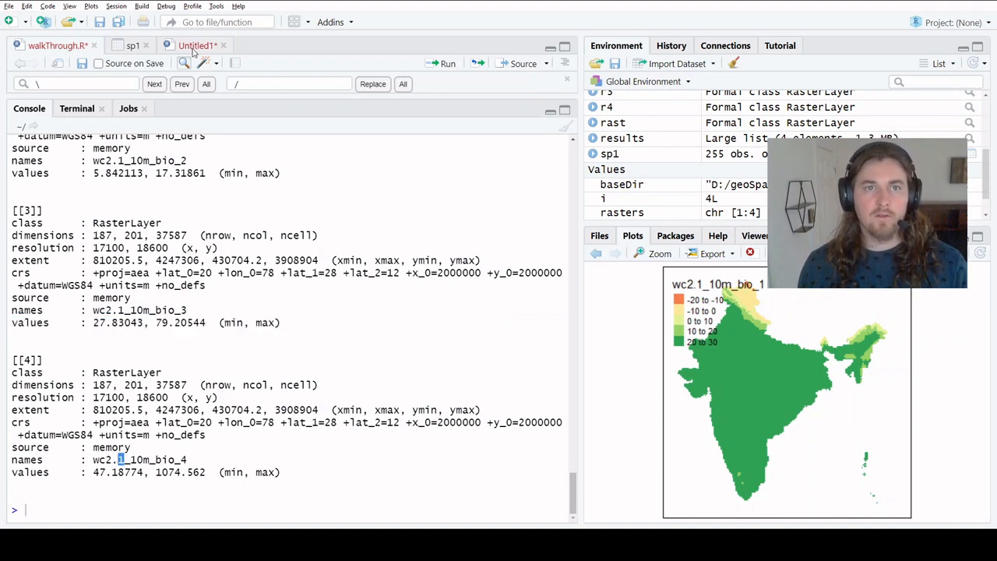
- Map the fourth raster with qtm(results[[4]]), showing India's bio_4 values
click(55, 45)
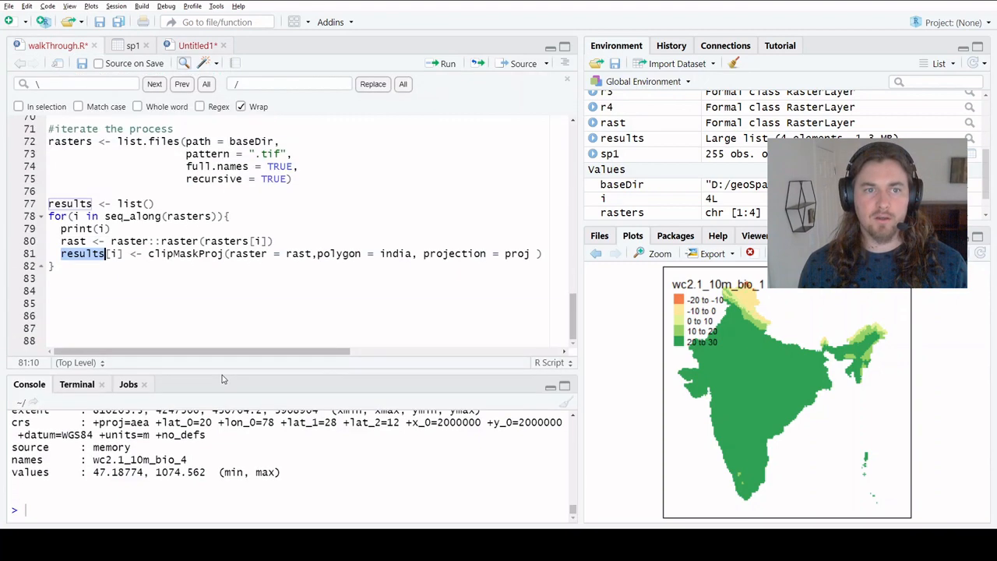
text(qtm)
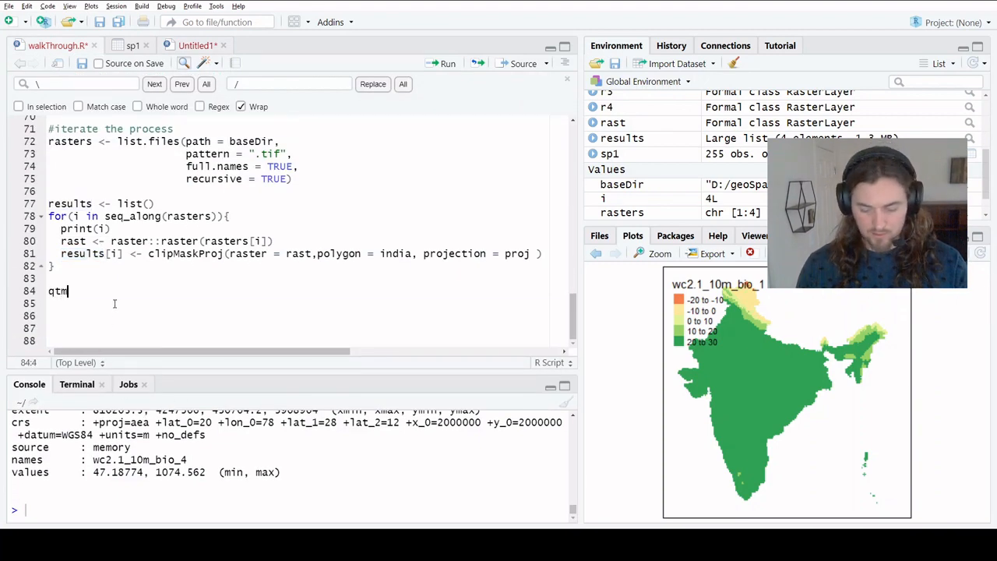
text((results)
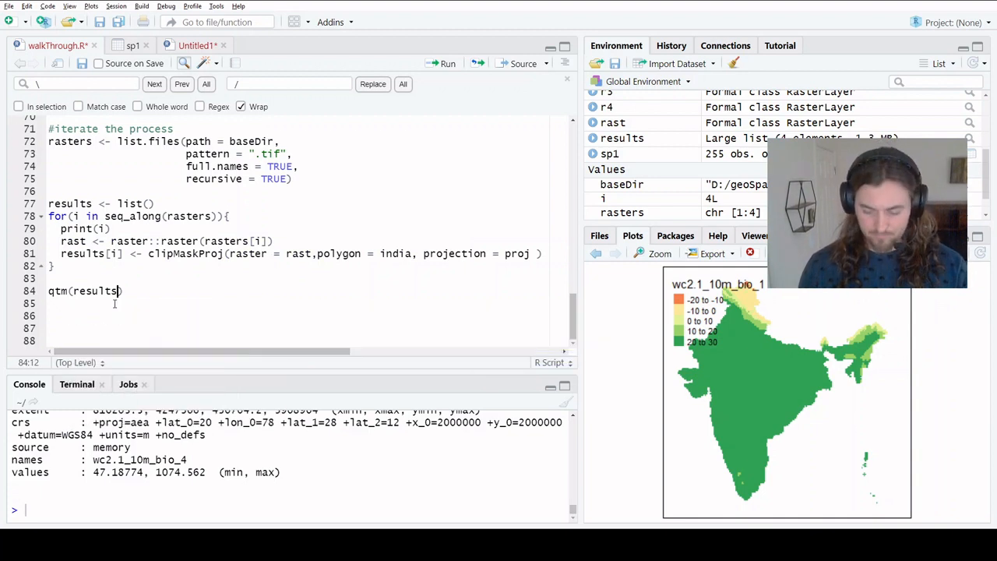
text([[4]])
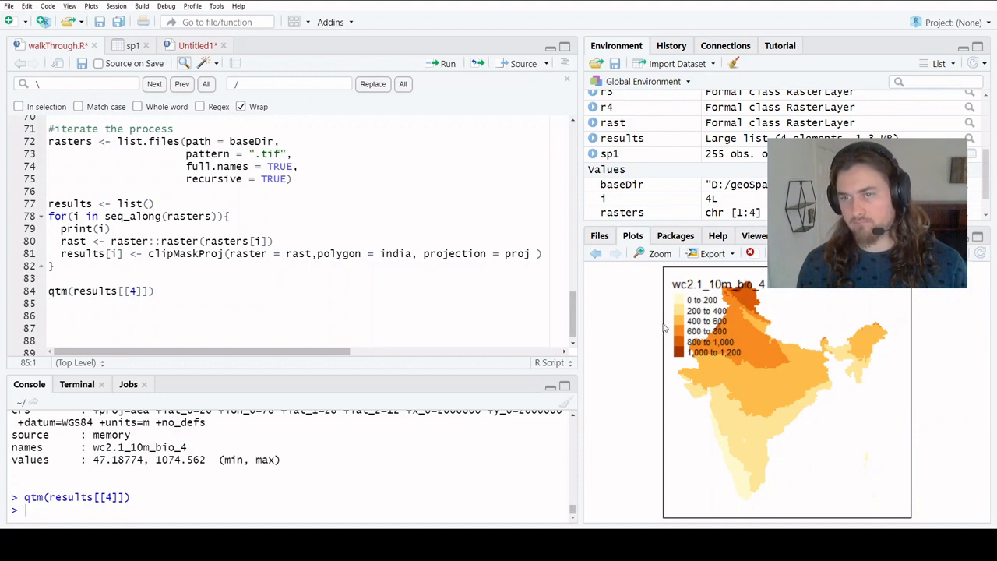
mouse_move(618, 256)
text(1)
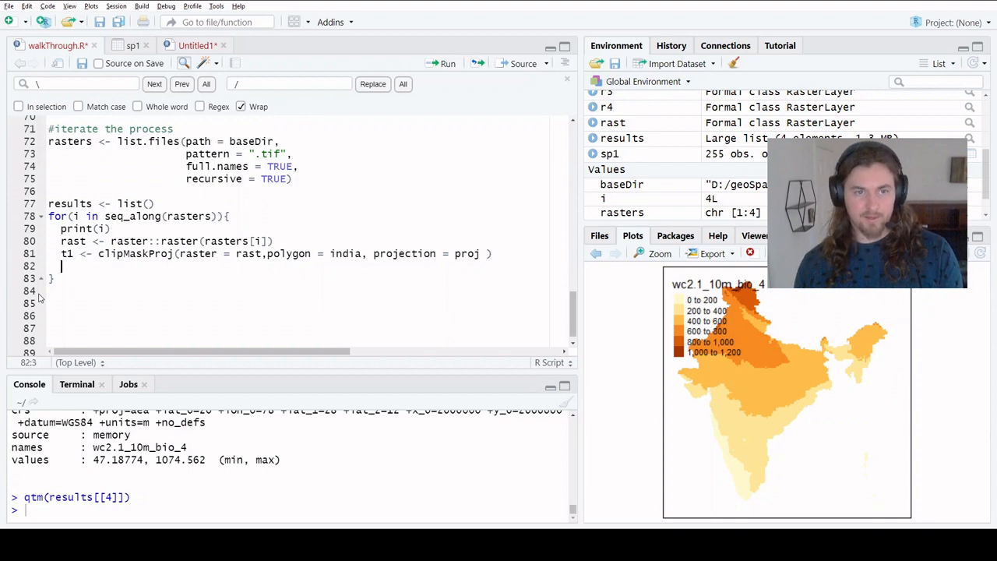
- Add raster::writeRaster(x = t1, filename = paste0(baseDir, "")) inside the loop and begin results[i] <-
text(wr)
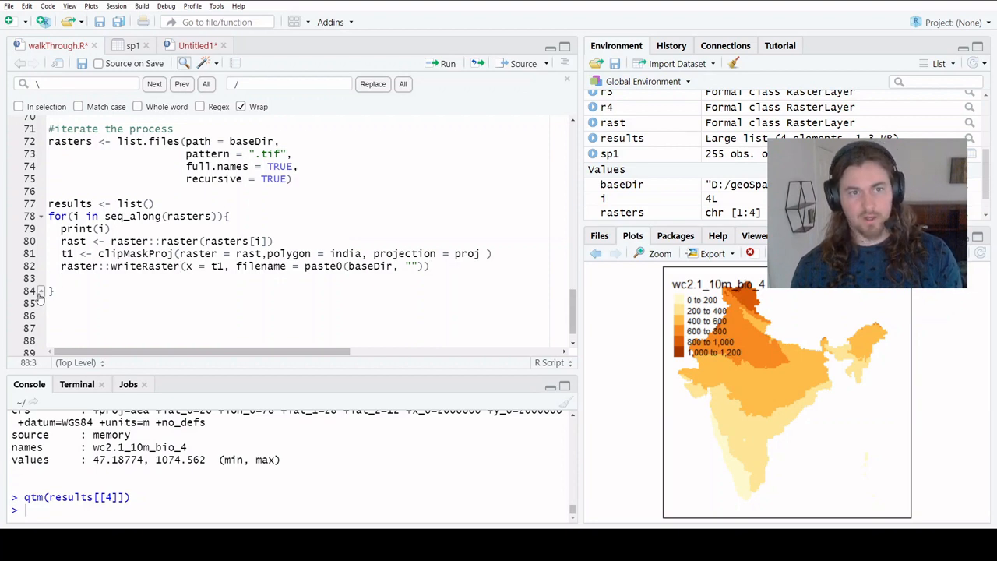
text(res)
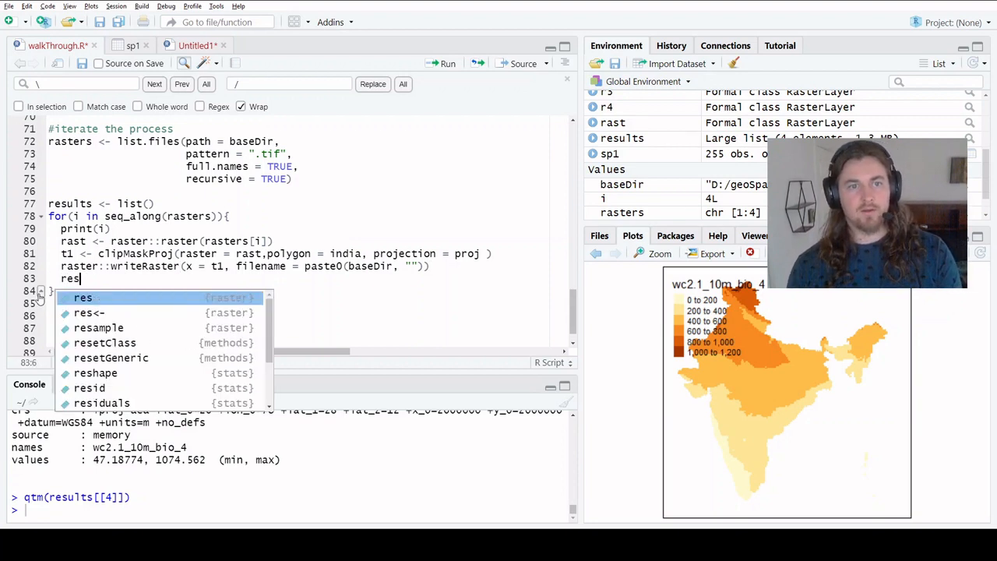
text(ults[i)
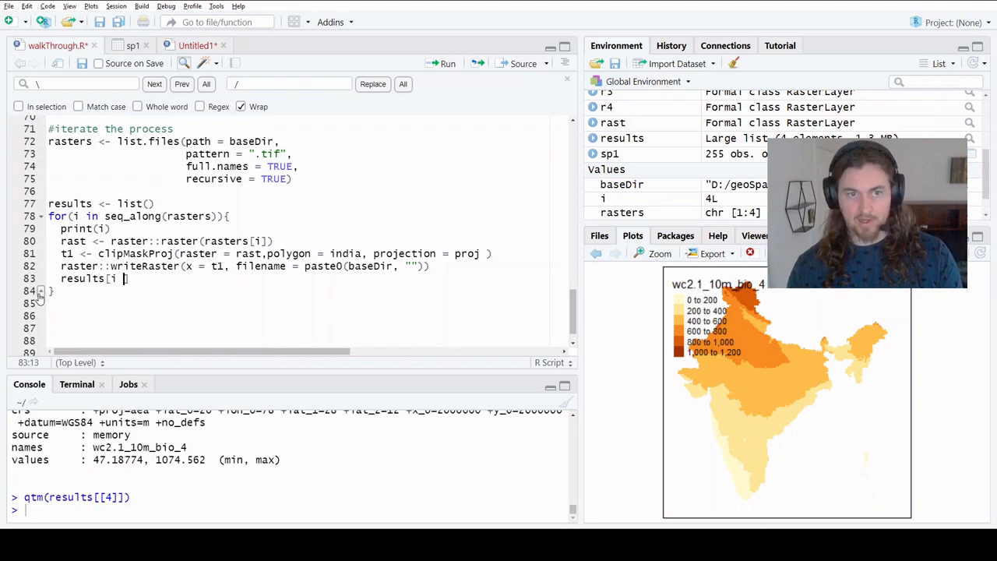
text(<-)
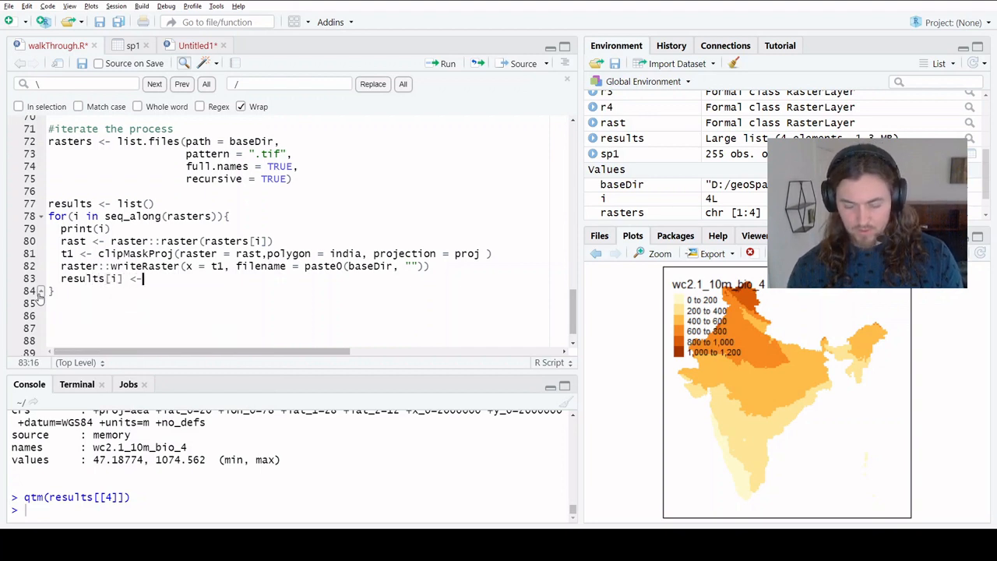